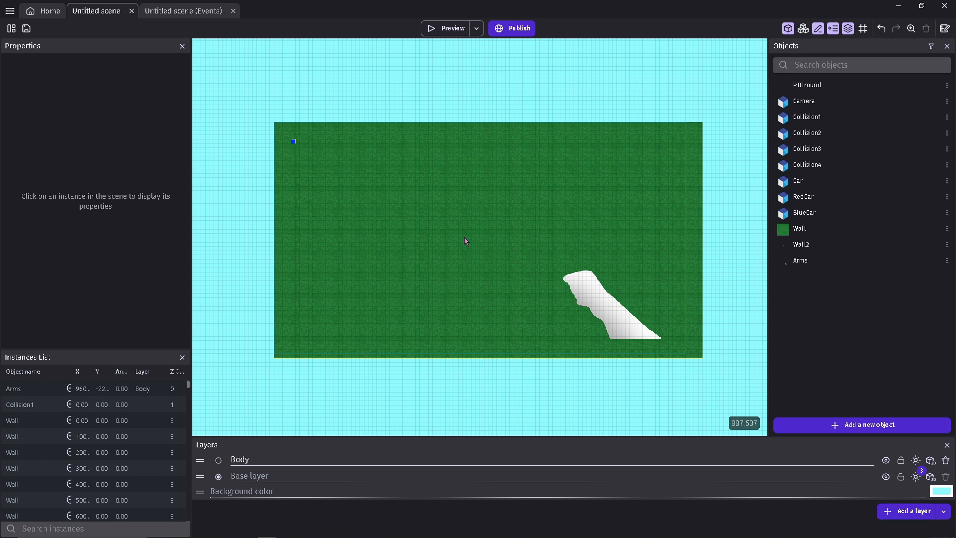
mouse_move(470, 250)
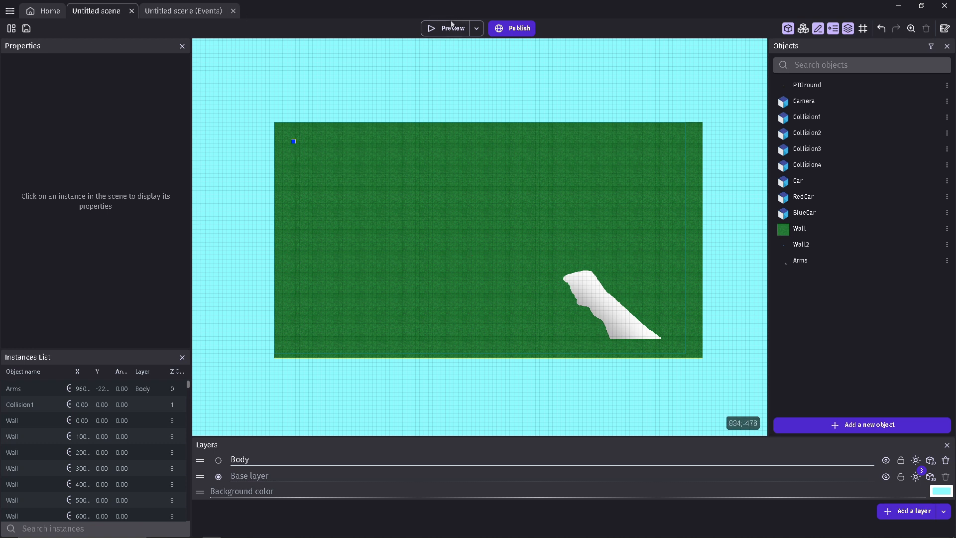
Step: Run a test preview of the scene and walk around in the first-person view
left_click(447, 28)
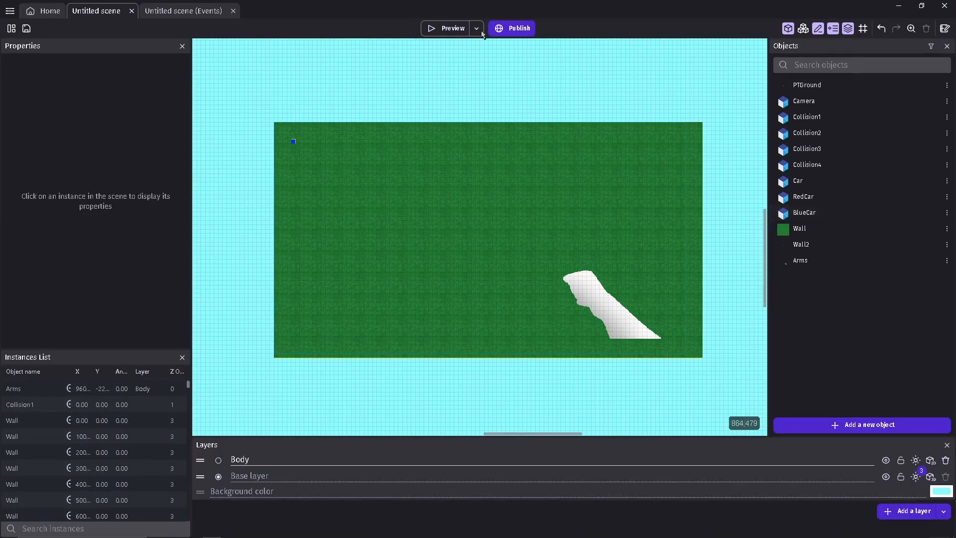
left_click(449, 28)
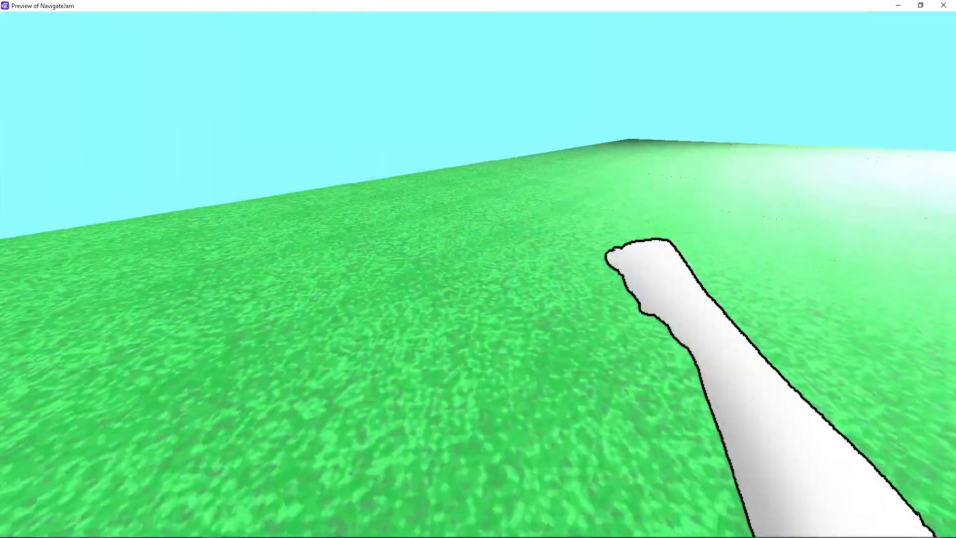
left_click(8, 530)
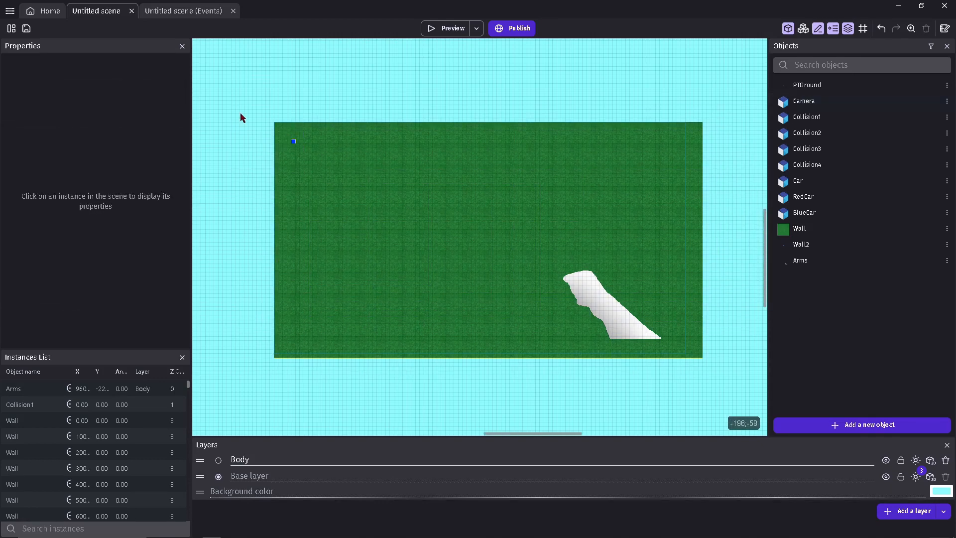
mouse_move(492, 207)
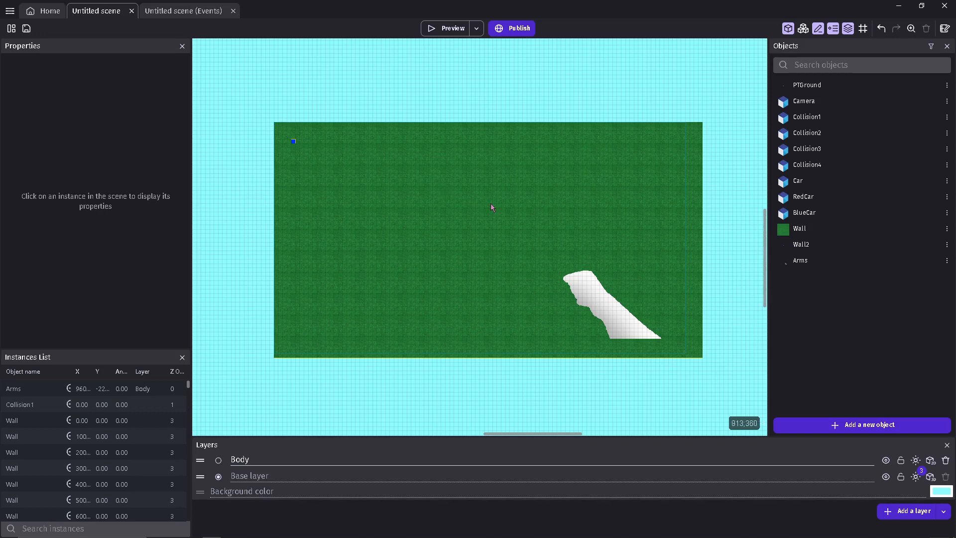
mouse_move(469, 126)
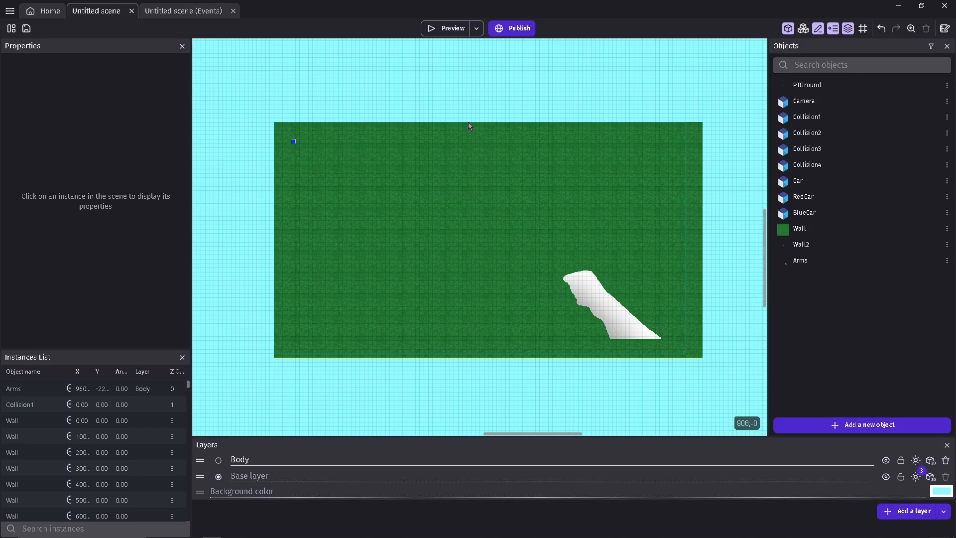
Step: Drag car objects from the Objects panel onto the grass and preview them up close
left_click_drag(466, 119, 250, 228)
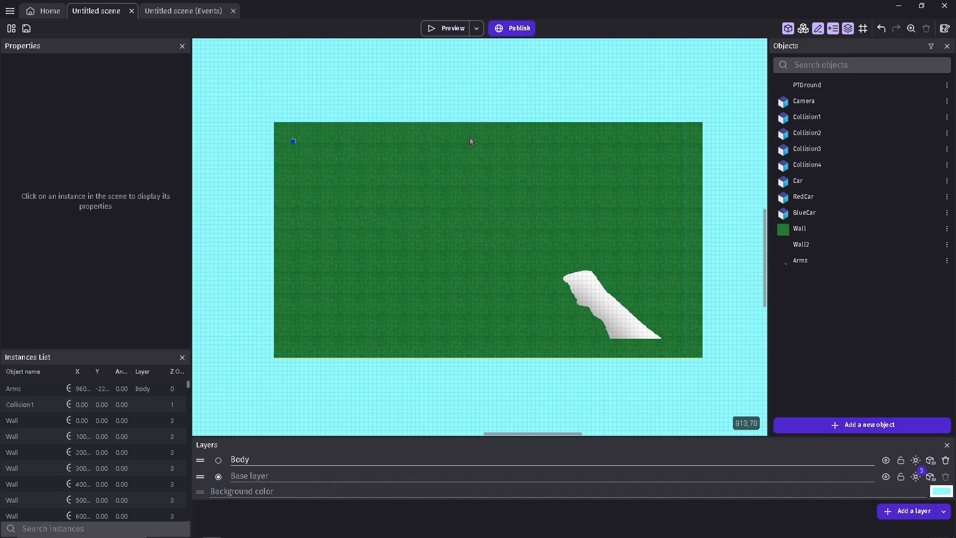
mouse_move(548, 344)
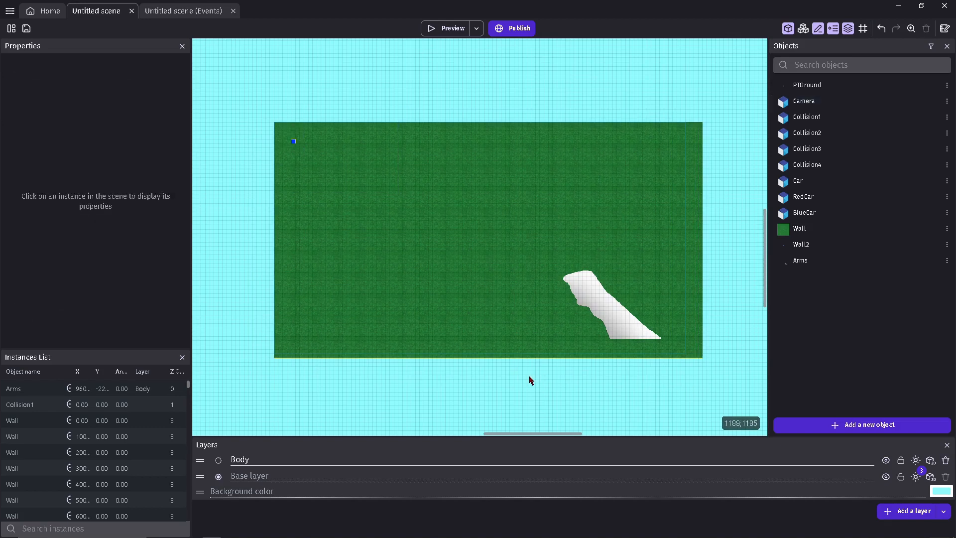
left_click(26, 28)
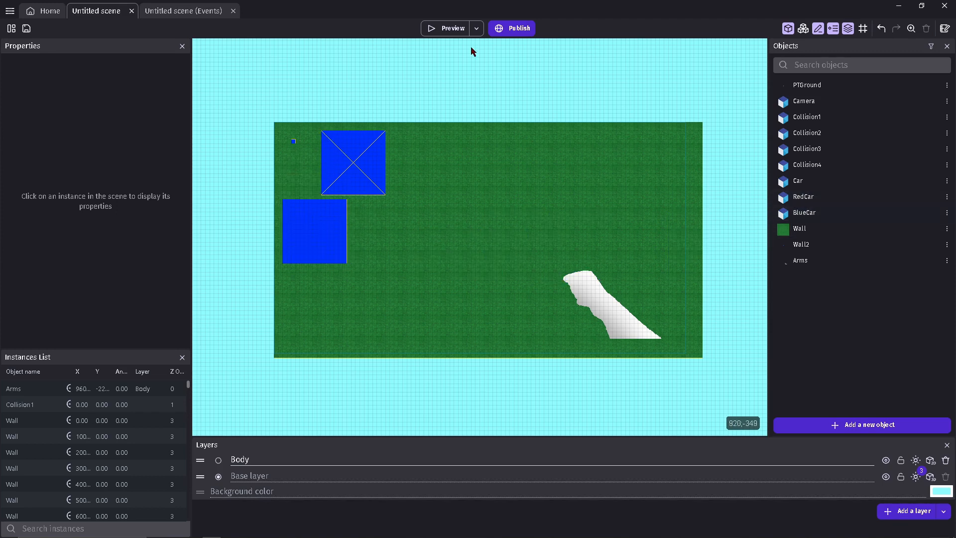
left_click(451, 27)
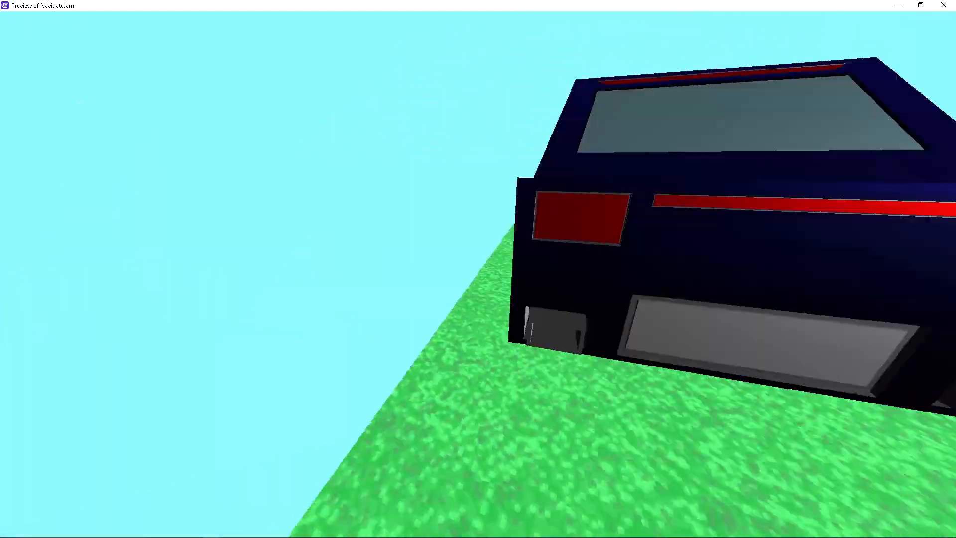
Step: Close the preview, add a third car to the field and test the scene again
left_click(8, 530)
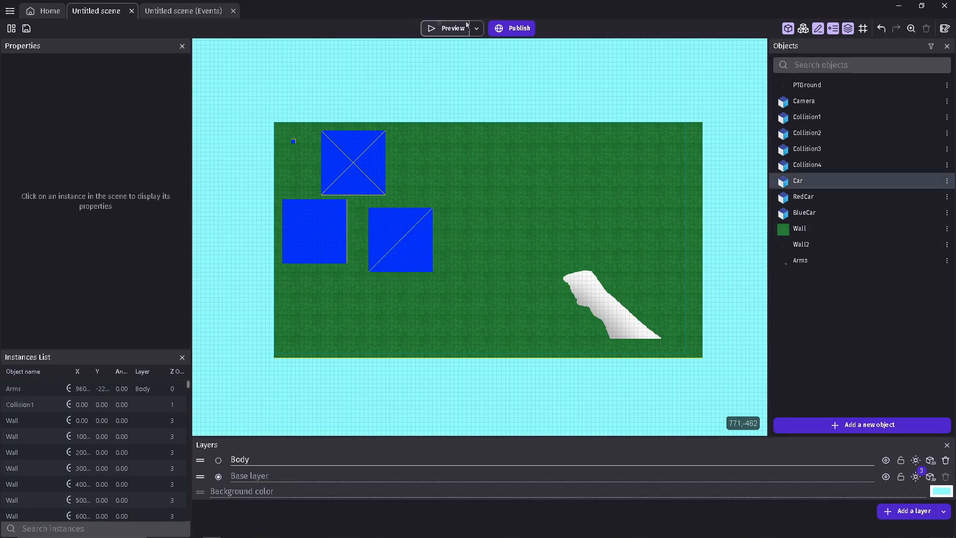
left_click(451, 28)
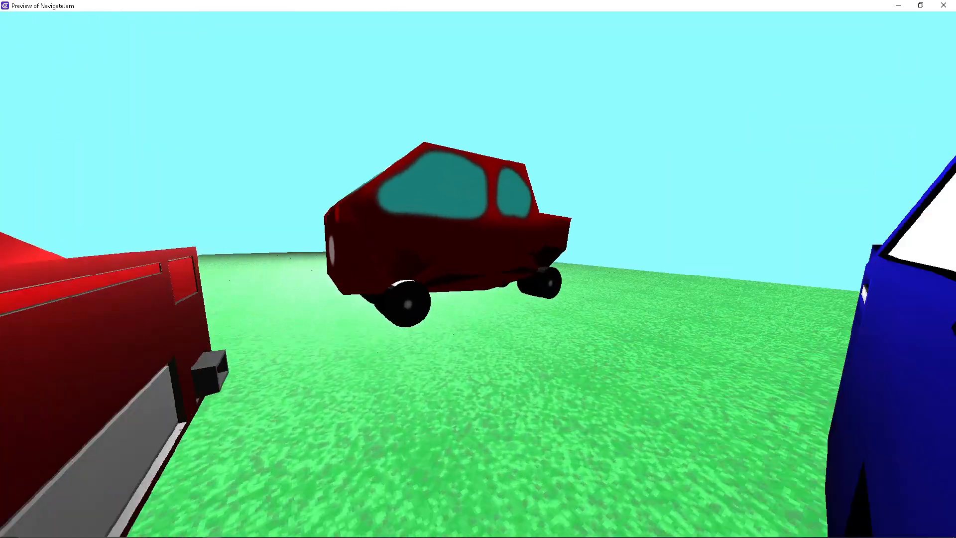
Step: Review the Walk and Run event groups in the scene's event sheet and preview the game
left_click(183, 11)
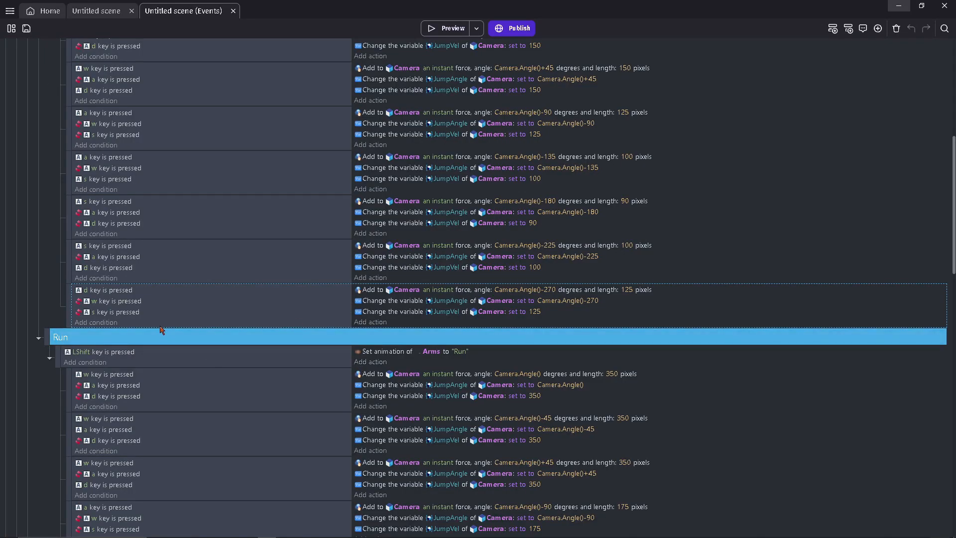
mouse_move(163, 325)
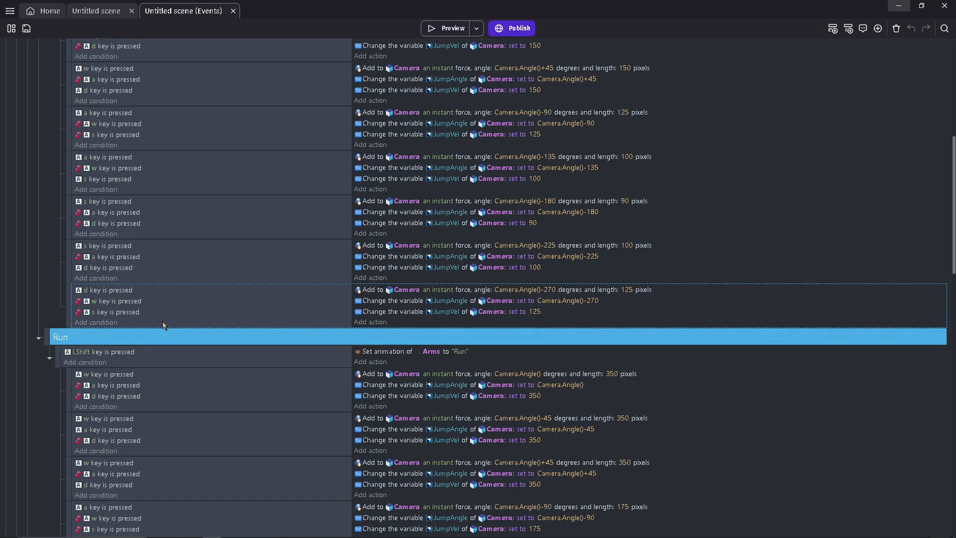
scroll("down", 3)
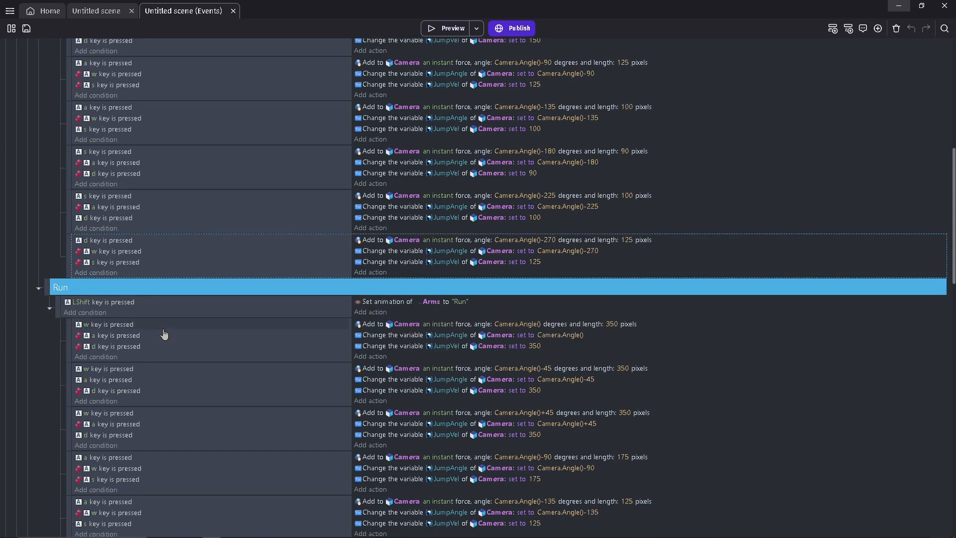
left_click(447, 28)
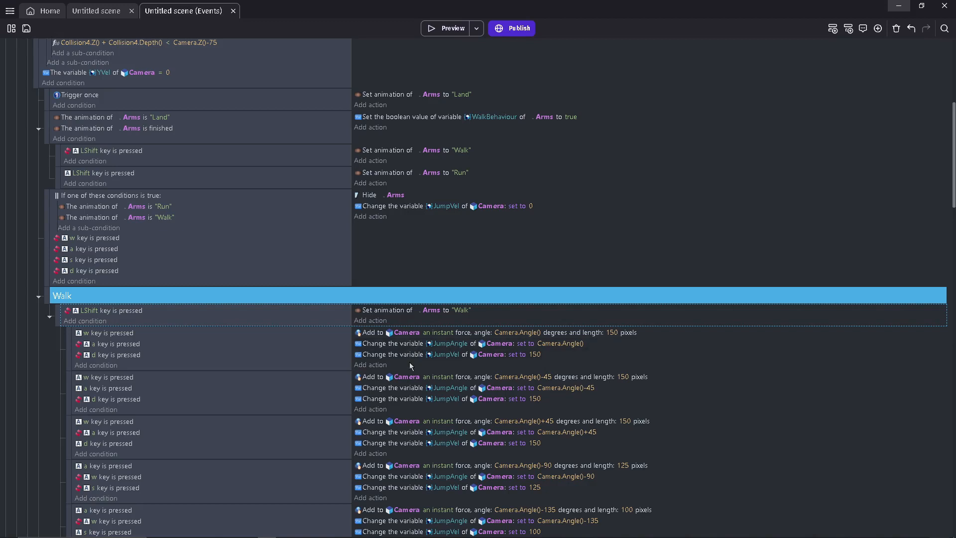
mouse_move(410, 370)
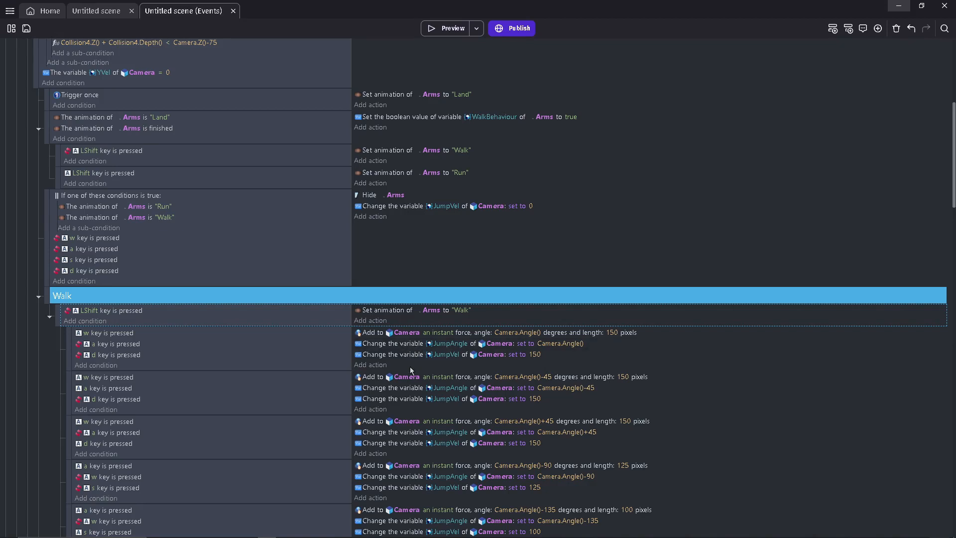
scroll("down", 3)
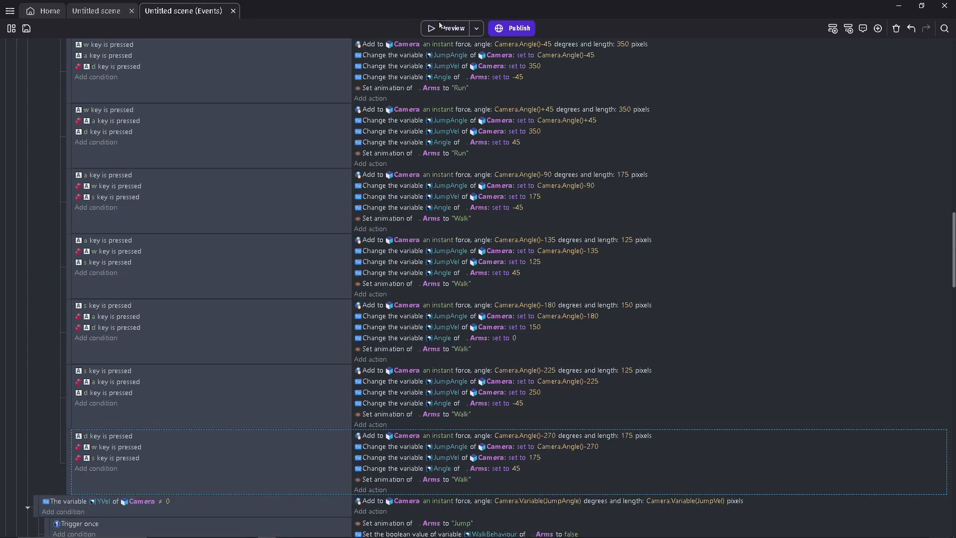
left_click(449, 28)
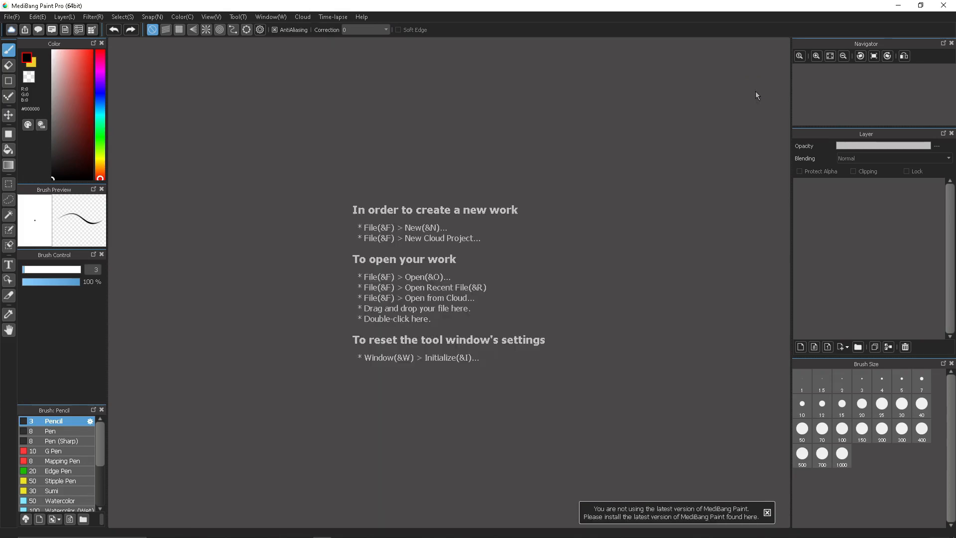
Step: Open the recent PTGrass texture and scatter green grass speckles across the canvas with the Sparkle Brush
left_click(11, 16)
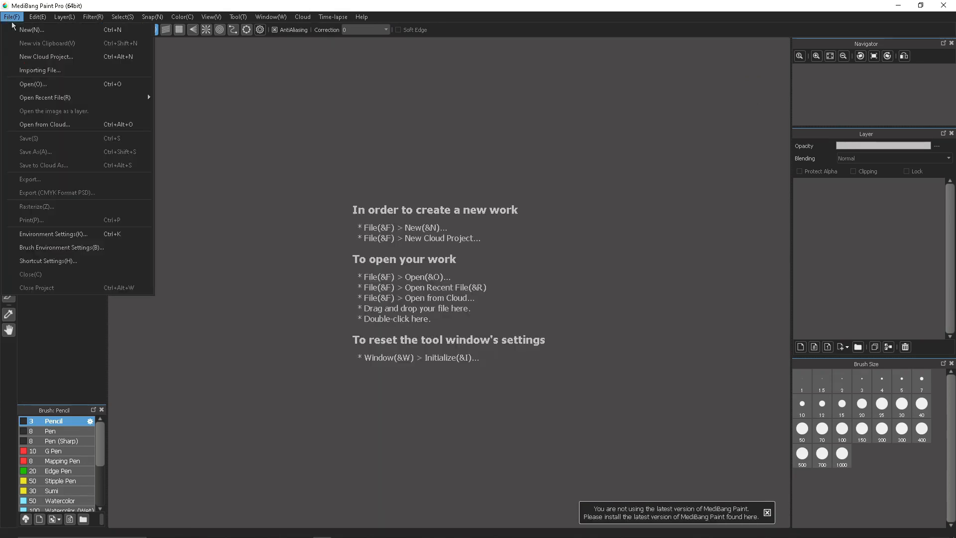
mouse_move(44, 98)
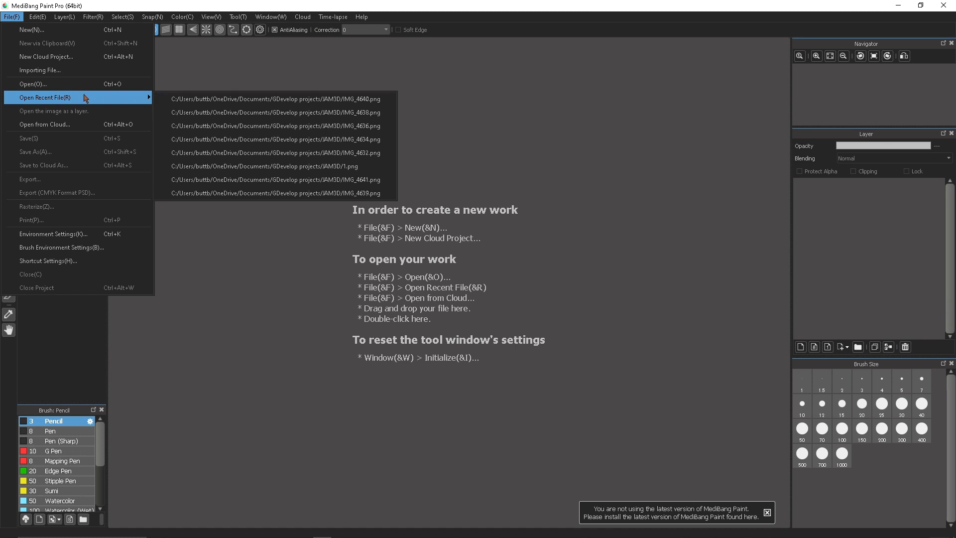
left_click(264, 166)
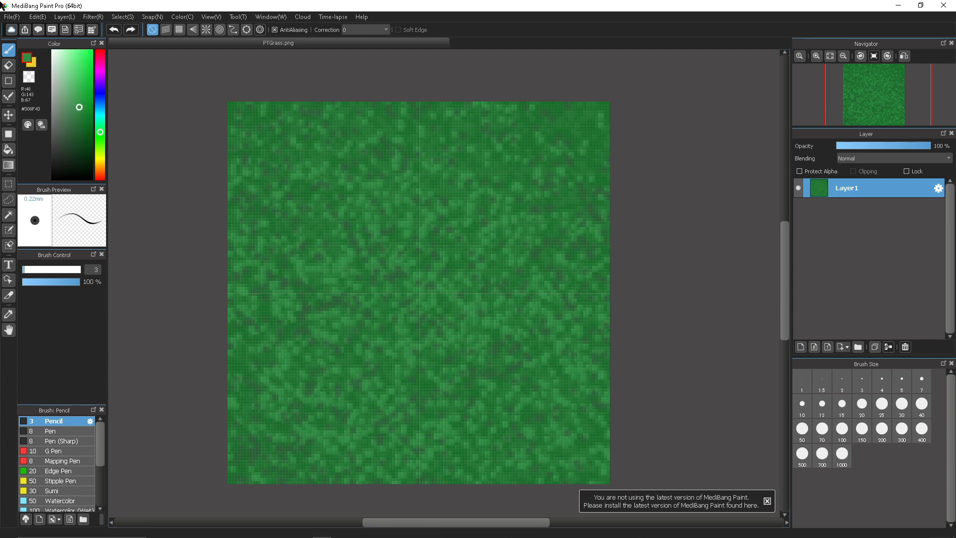
left_click(22, 30)
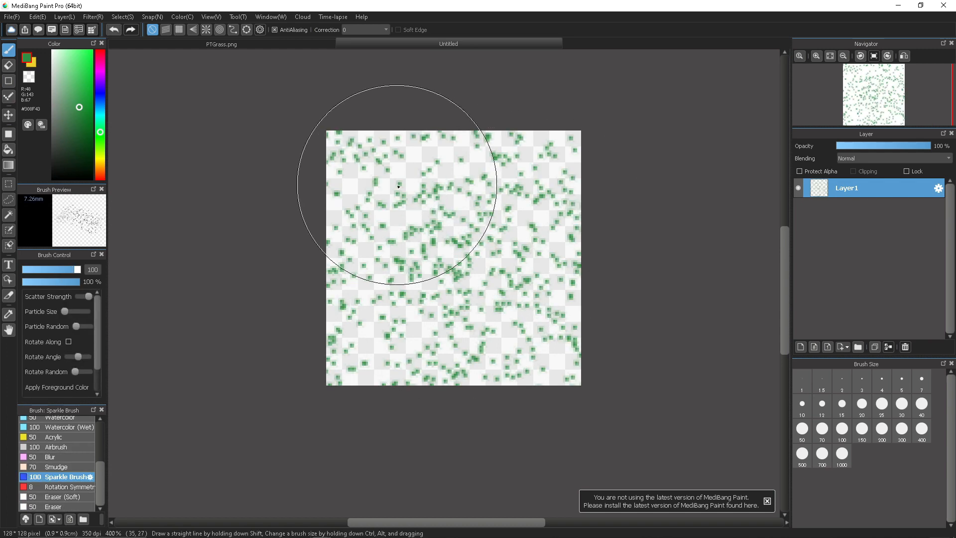
left_click_drag(399, 186, 455, 285)
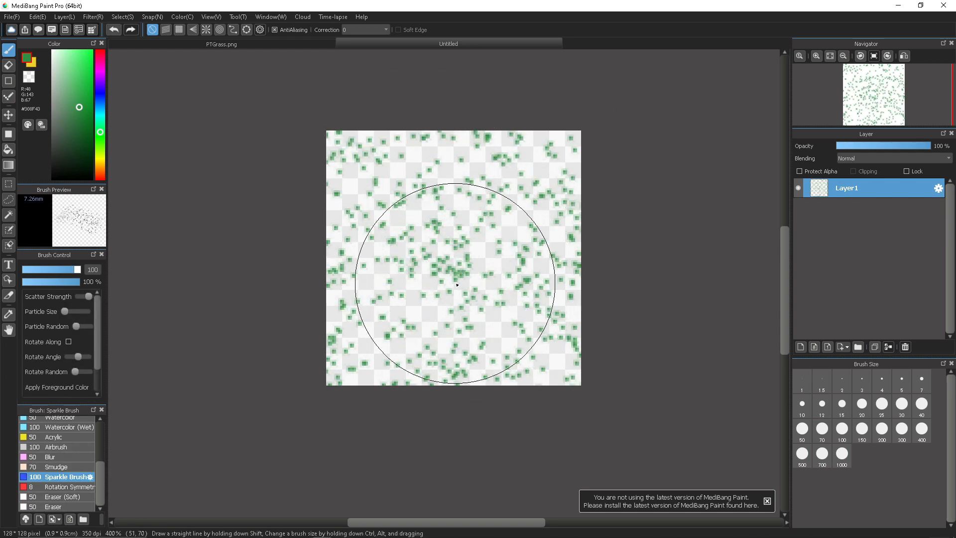
left_click(10, 16)
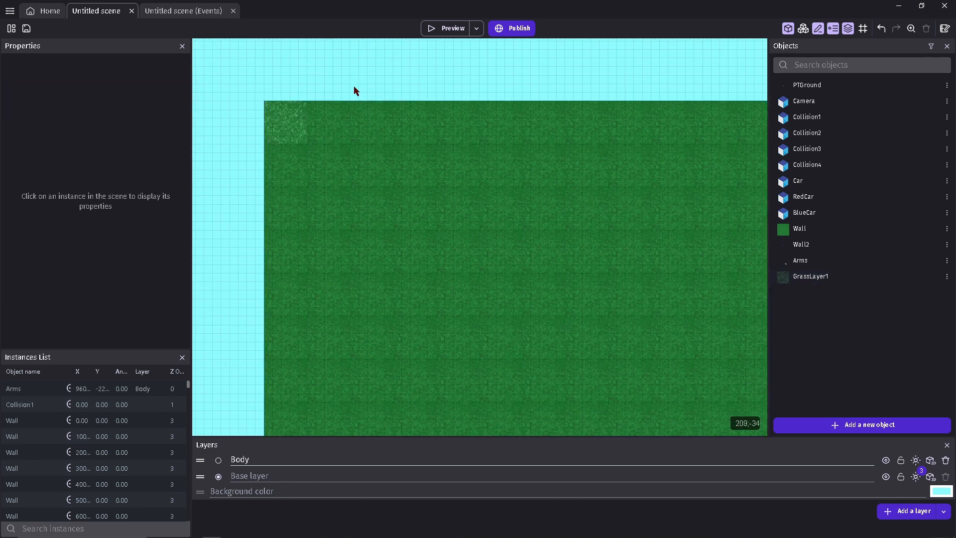
Step: Place the GrassLayer2 object over the ground and preview the speckled grass field
left_click(285, 122)
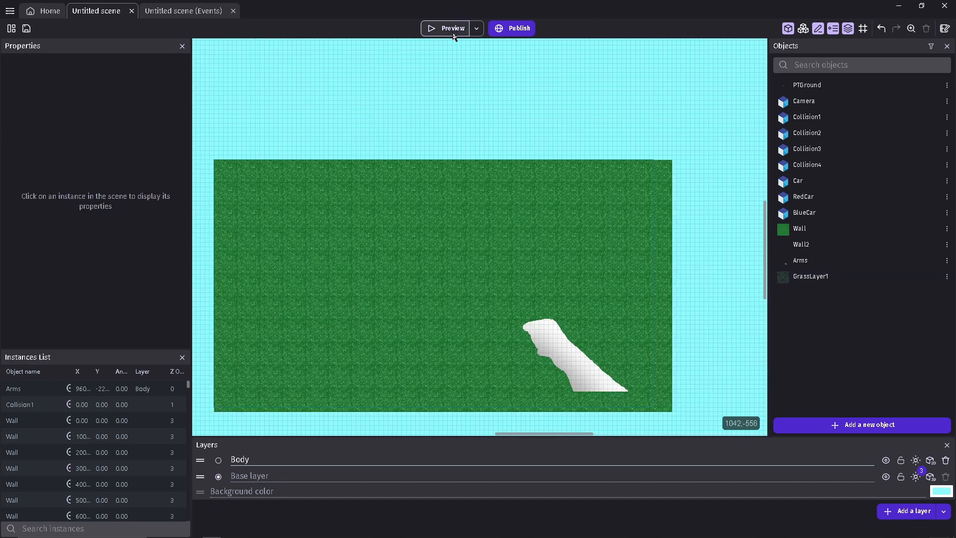
left_click(451, 27)
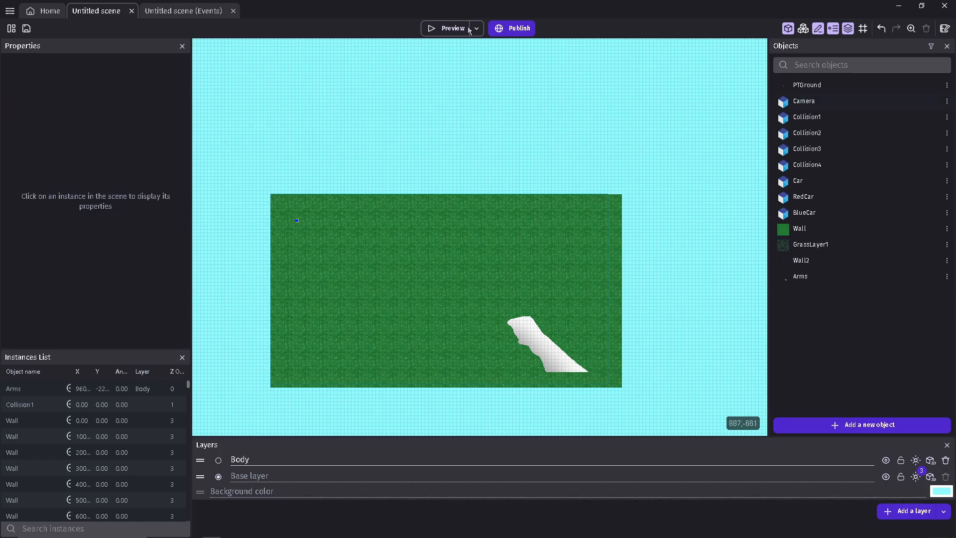
left_click(452, 28)
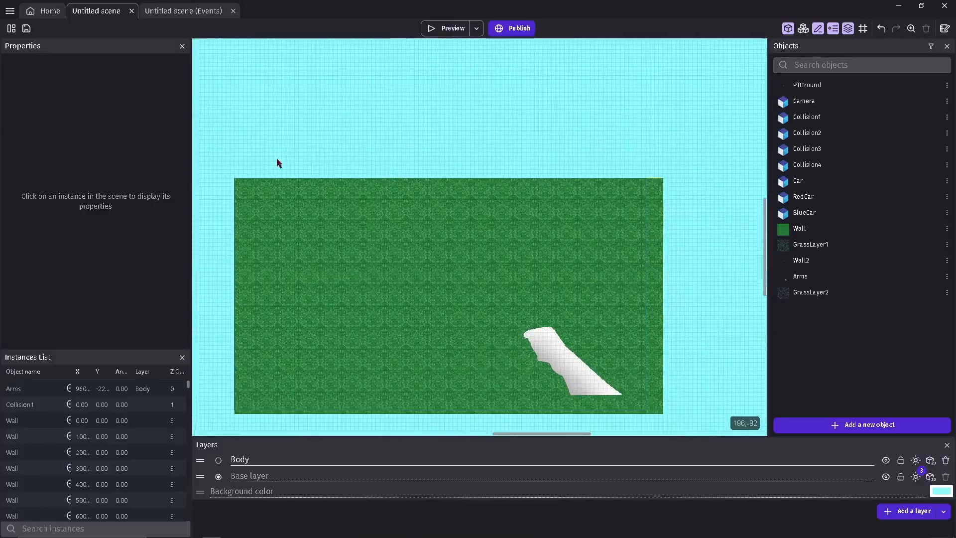
left_click(453, 28)
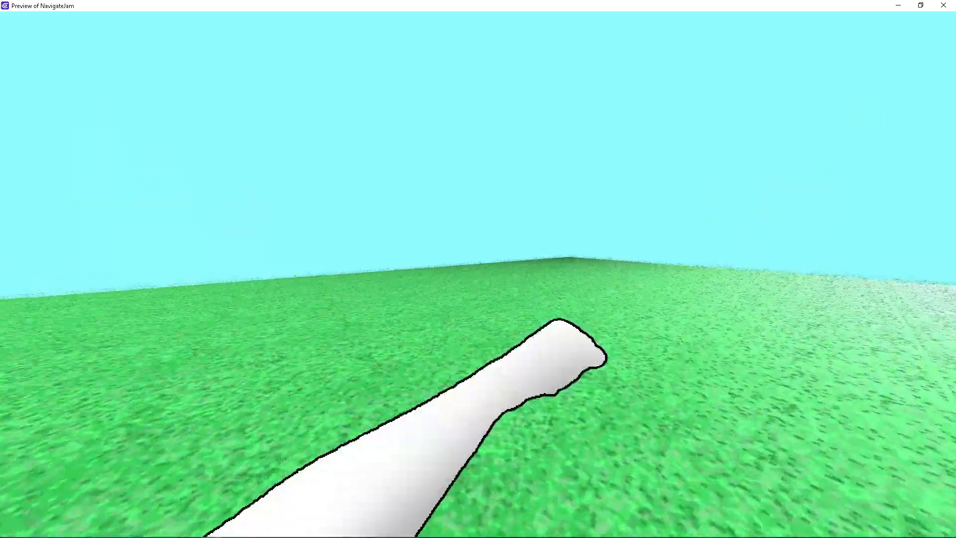
Step: Bring up Task Manager's CPU performance graphs while the preview runs
left_click(9, 529)
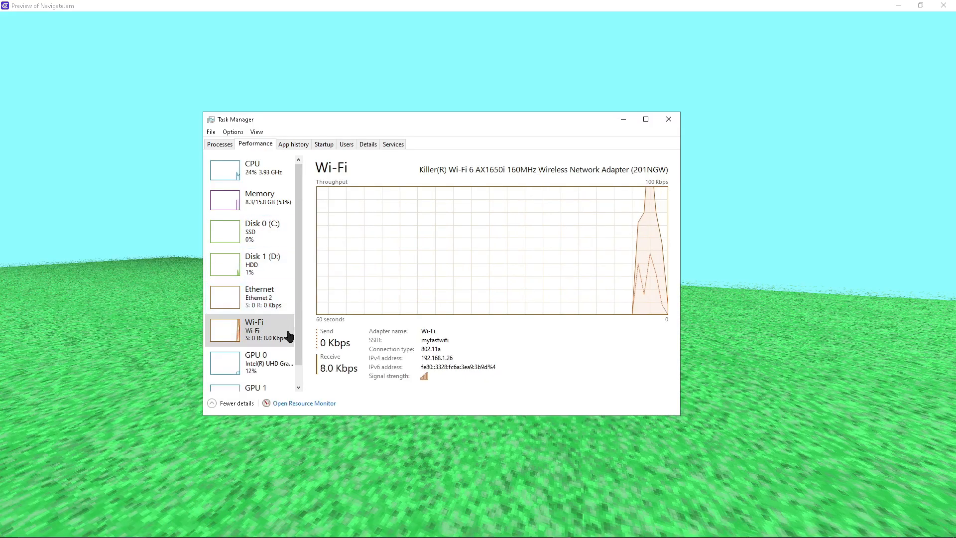
left_click(249, 167)
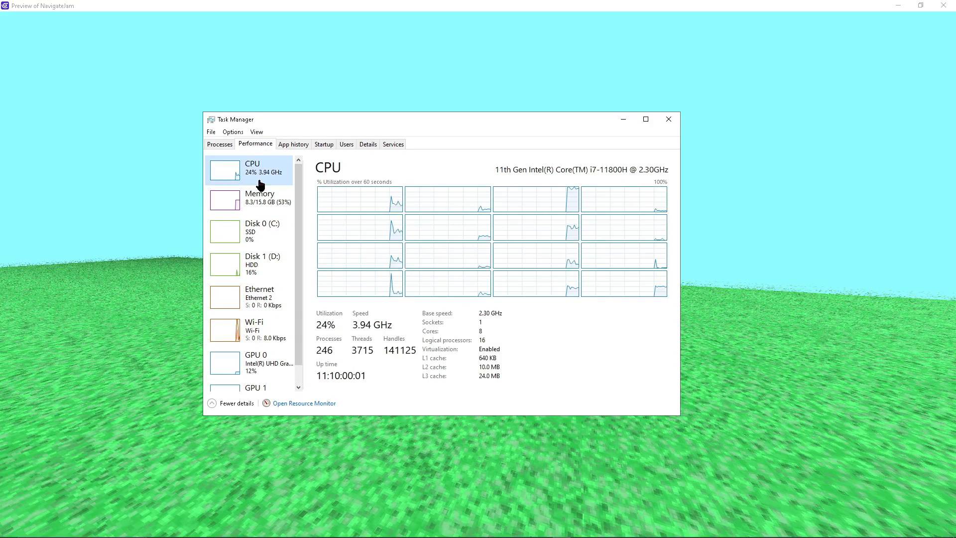
mouse_move(561, 200)
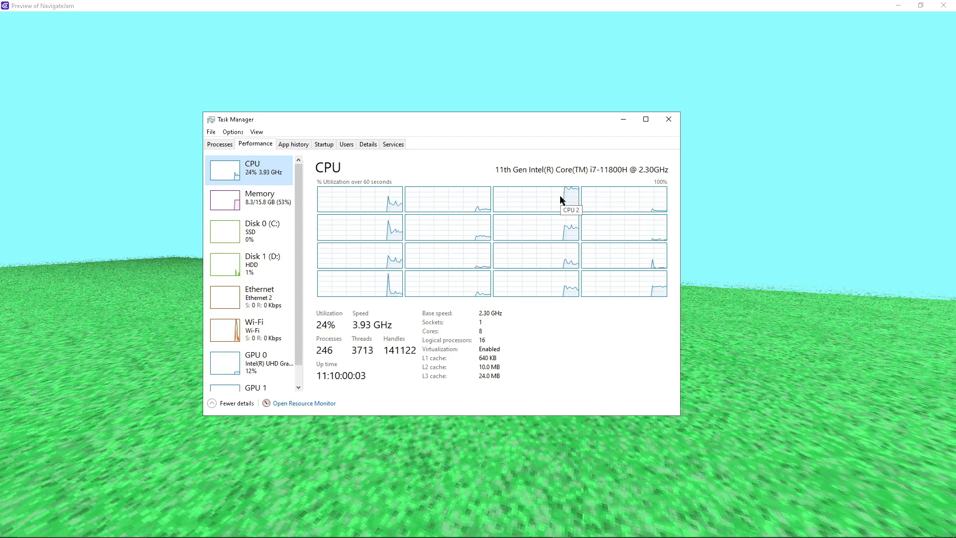
mouse_move(349, 206)
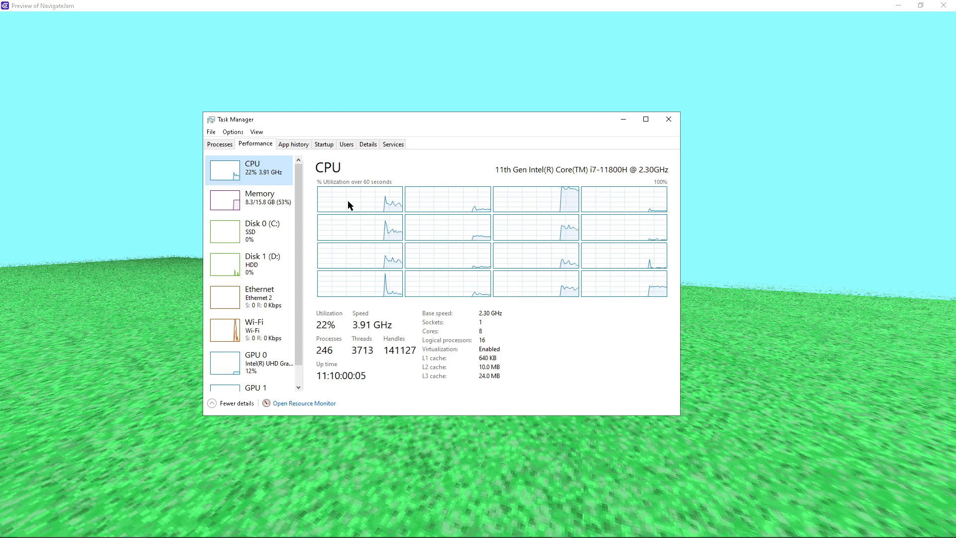
mouse_move(552, 201)
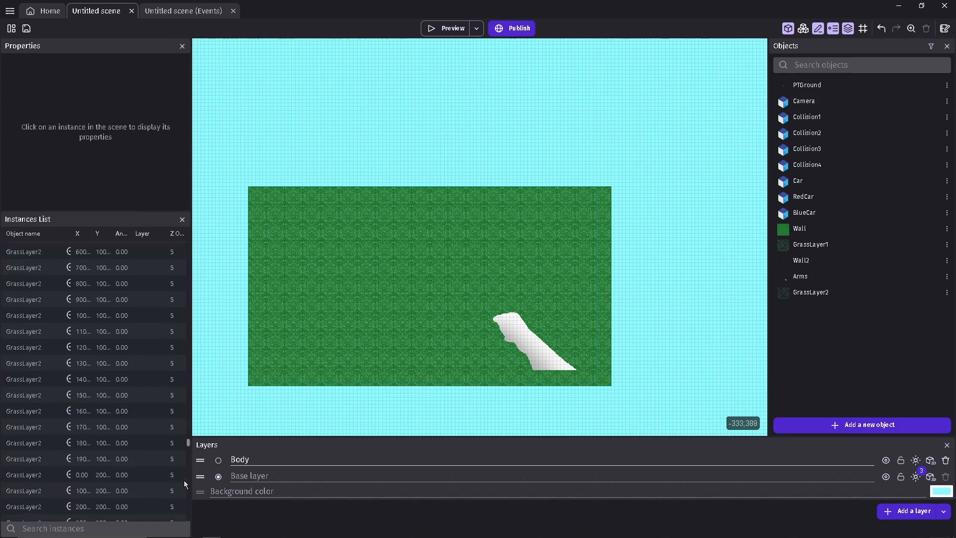
Step: Include the OptionsSet external events and add a Create GrassLayer1 at Grass.X(), Grass.Y() action for each Grass
left_click(183, 10)
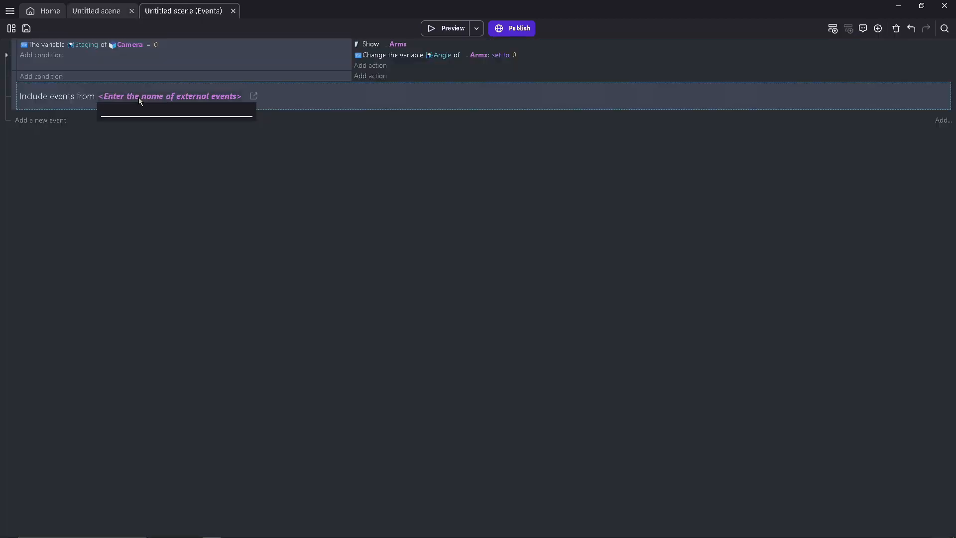
type("OptionsSet")
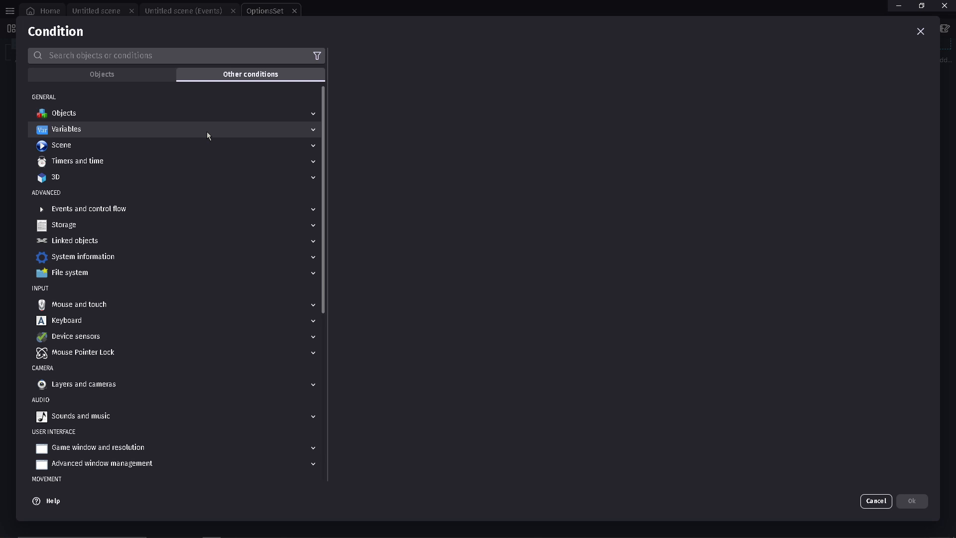
mouse_move(109, 191)
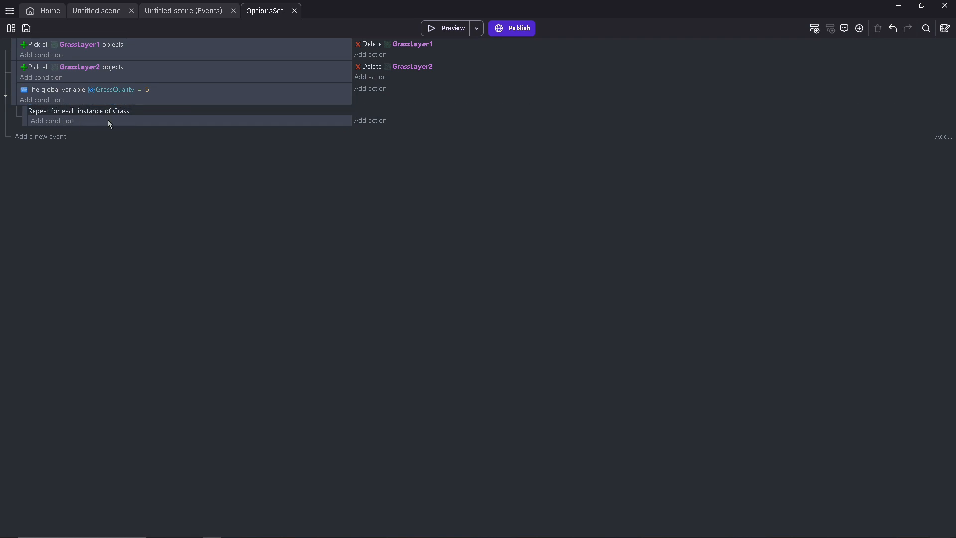
left_click(369, 120)
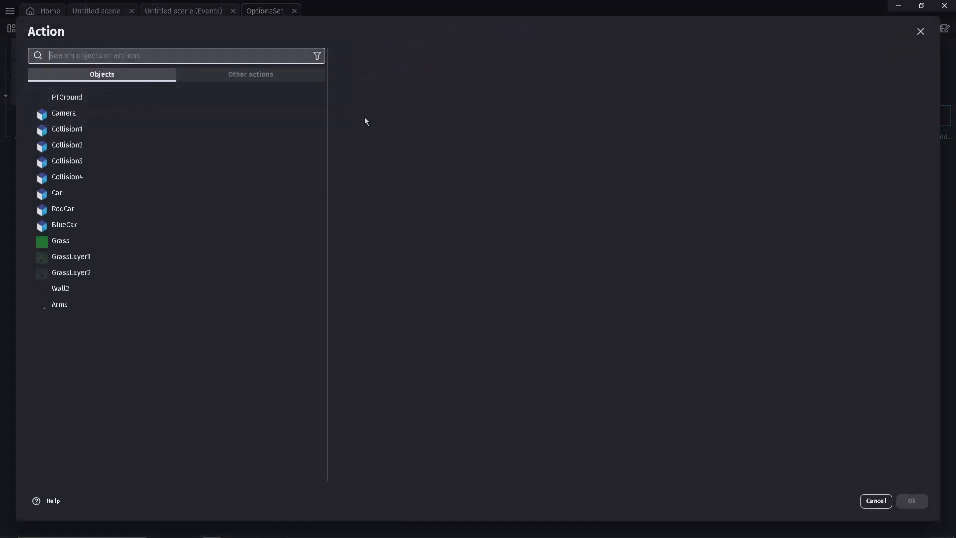
left_click(71, 255)
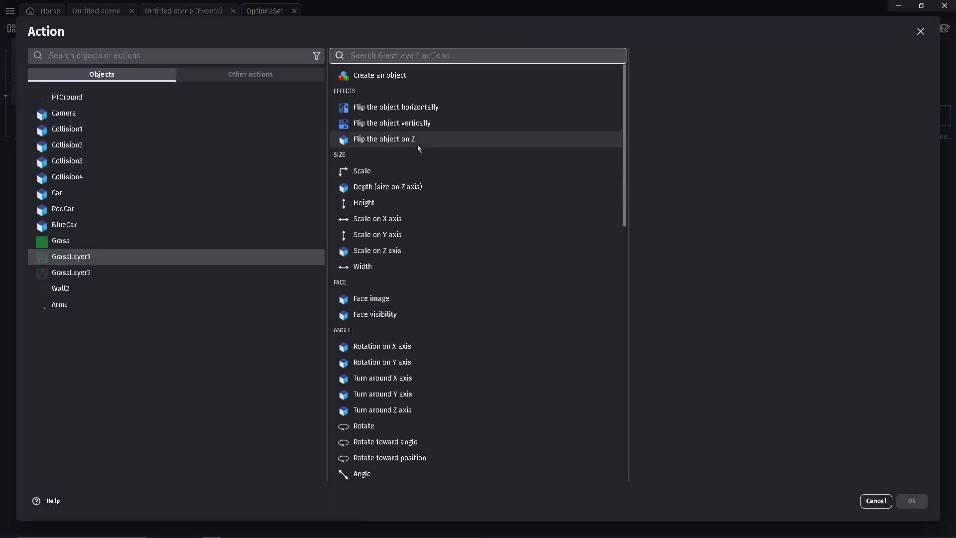
left_click(378, 75)
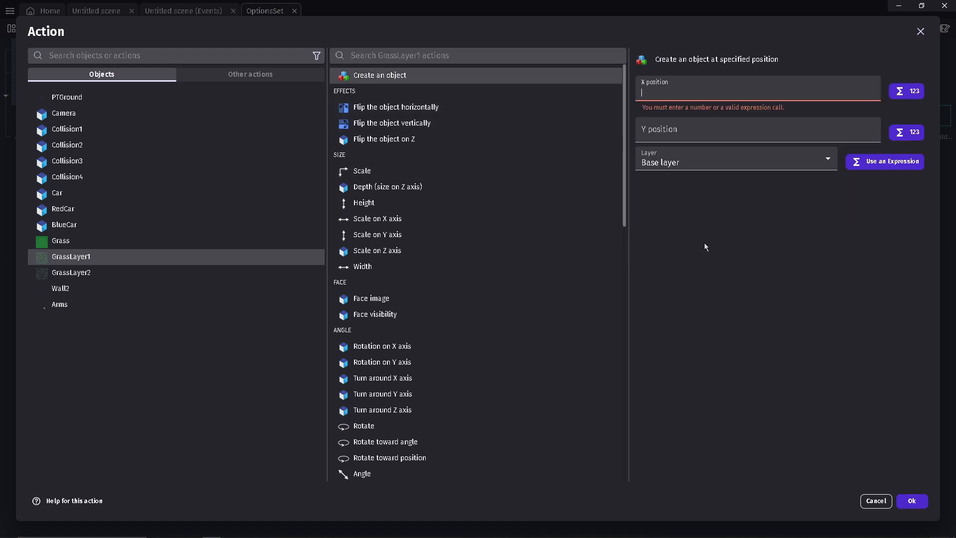
type("Grass")
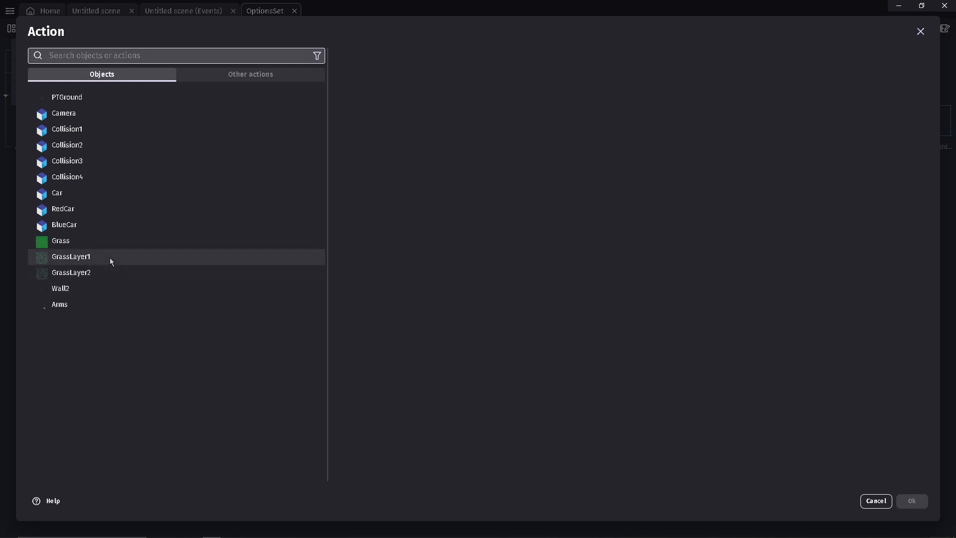
Step: Add the matching GrassLayer2 creation action and return to the scene's event sheet
left_click(71, 256)
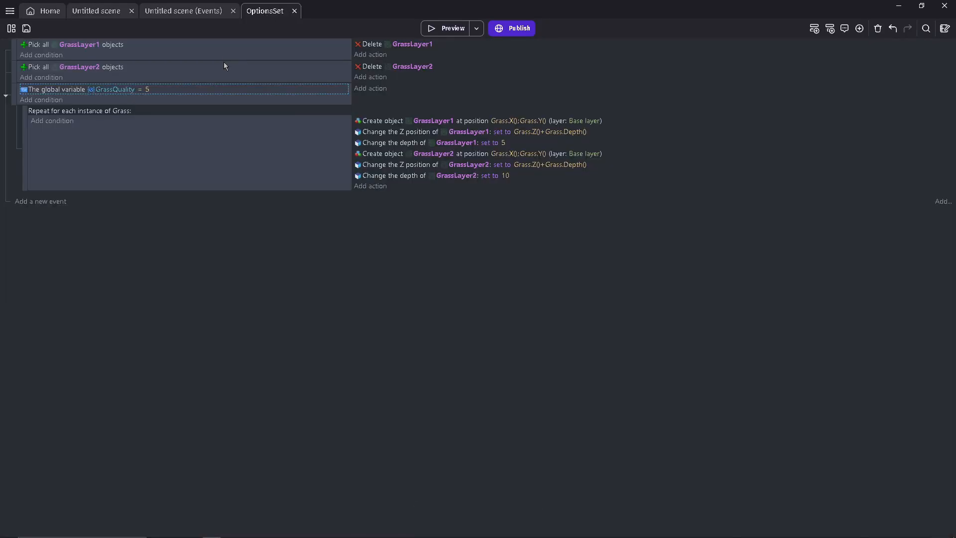
left_click(184, 10)
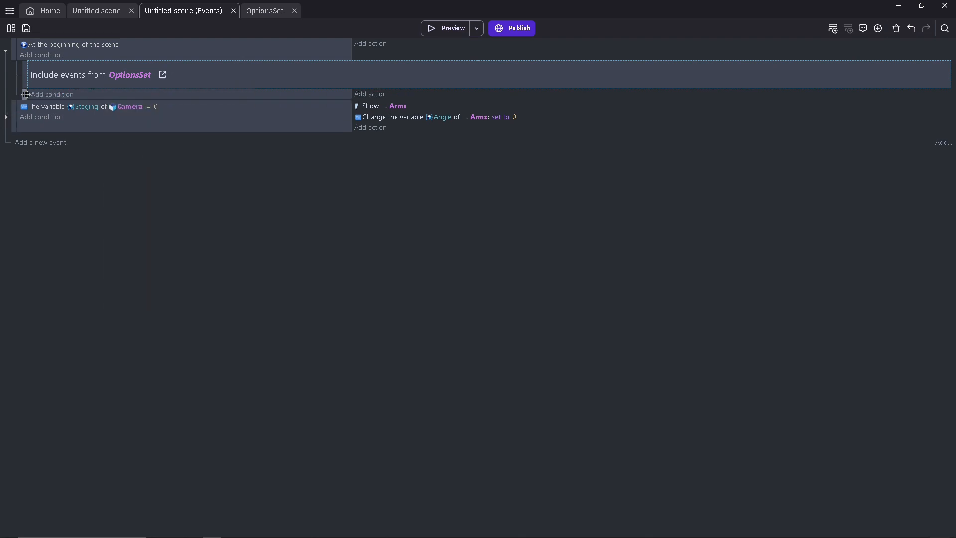
Step: Add a new event condition that tests the PTGround object
left_click(51, 95)
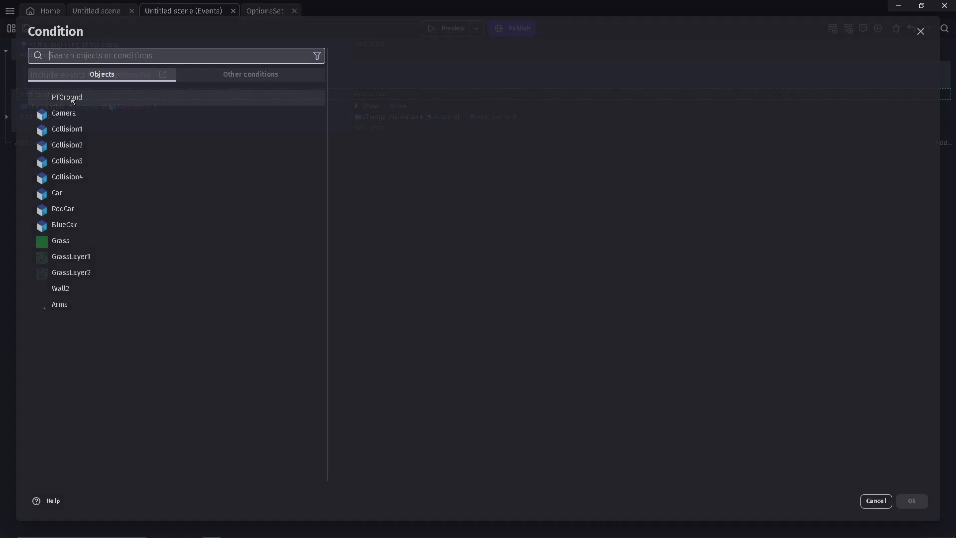
left_click(250, 74)
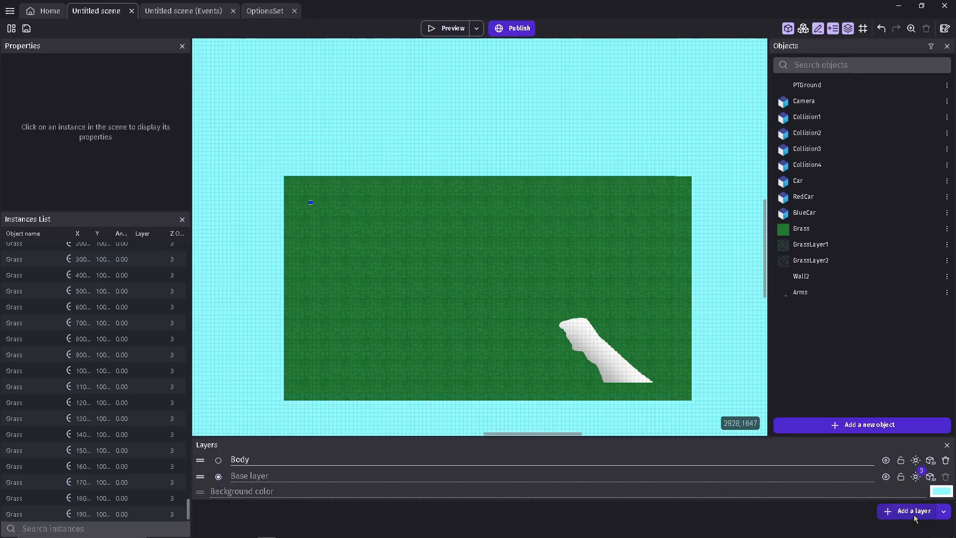
Step: Add a UI layer and a bold FPSDisplay text object reading FPS: in the LunchBox.ttf font
left_click(911, 510)
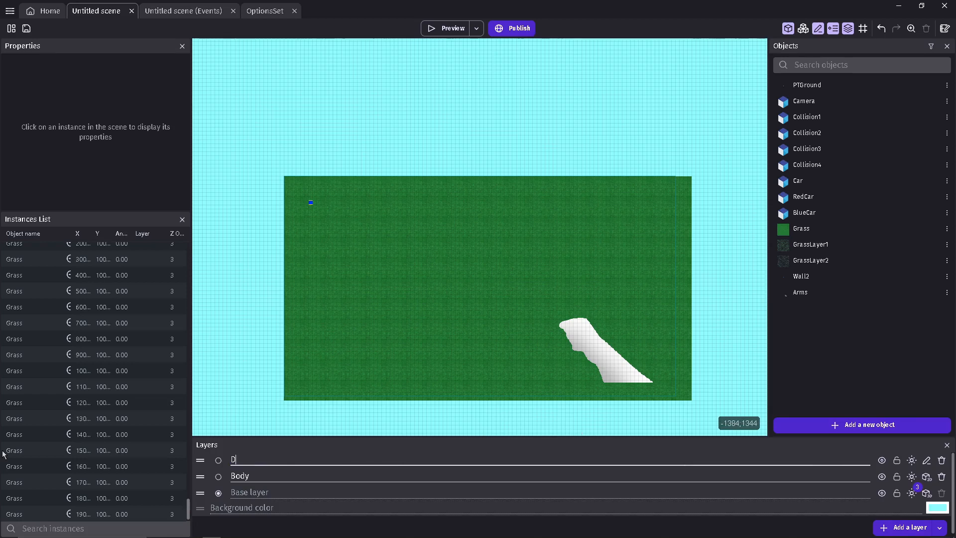
type("UI")
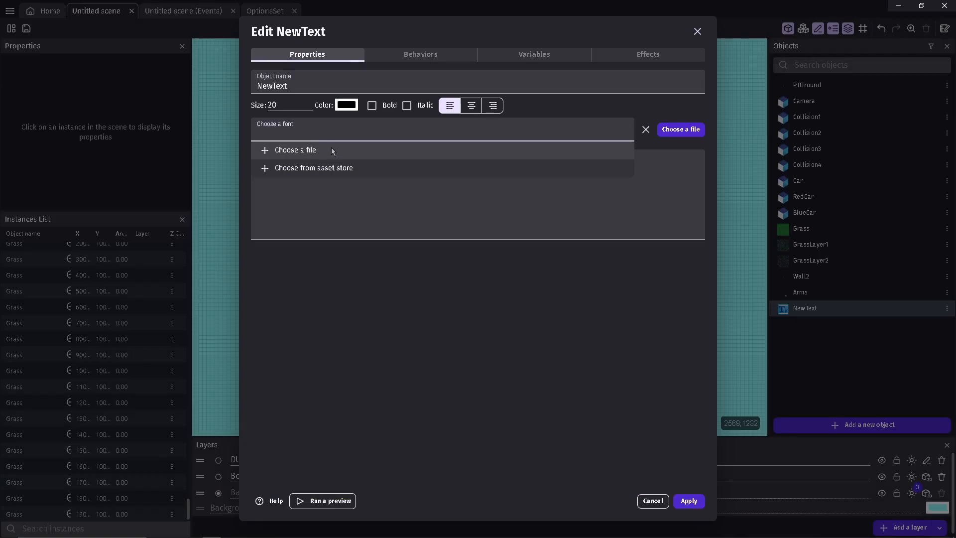
left_click(295, 149)
type("FPSDisplay")
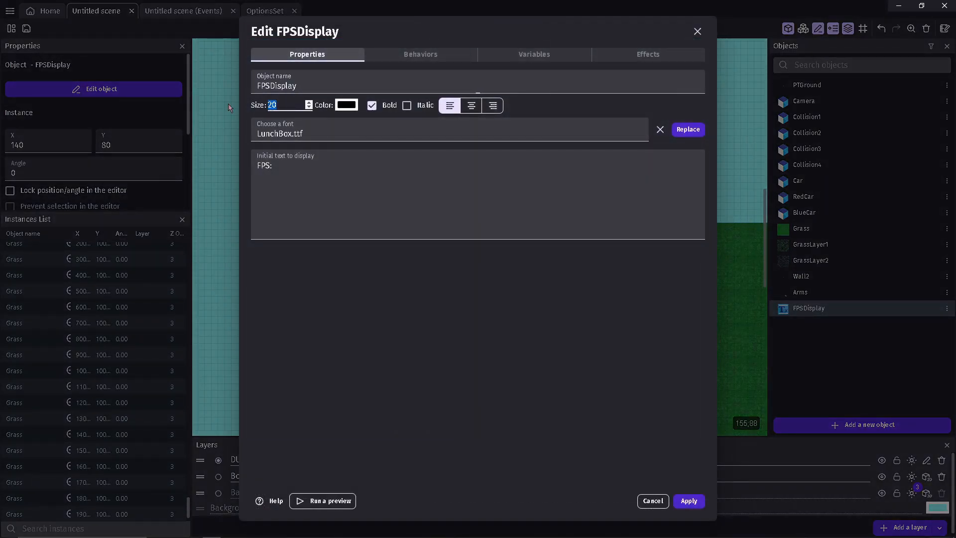
left_click(328, 500)
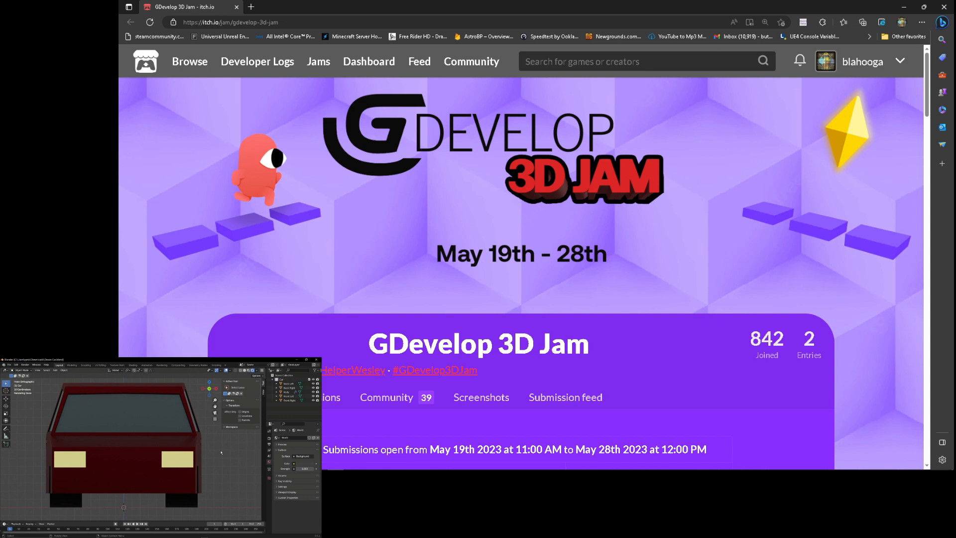
mouse_move(587, 355)
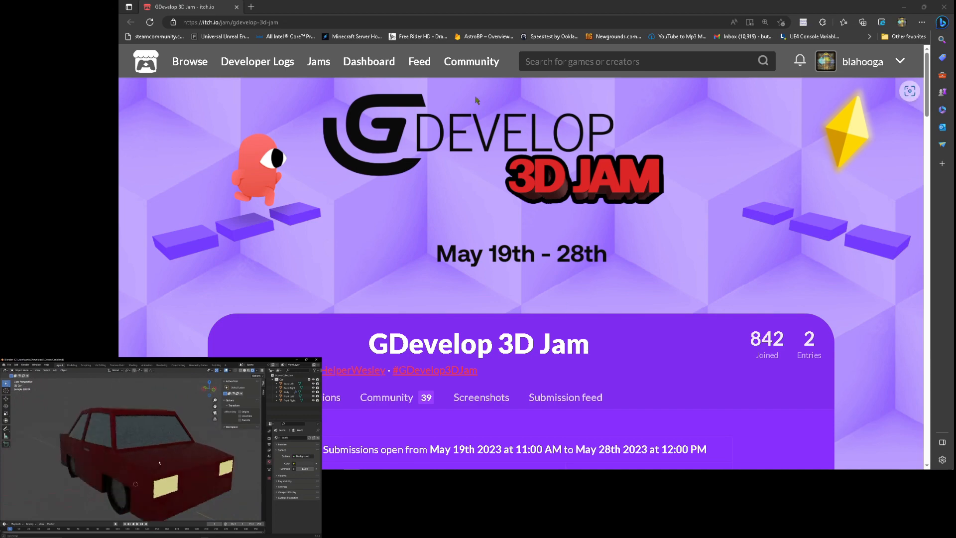
Step: Scroll the GDevelop 3D Jam entries and open the Footbell multiplayer 2 game page
scroll("down", 3)
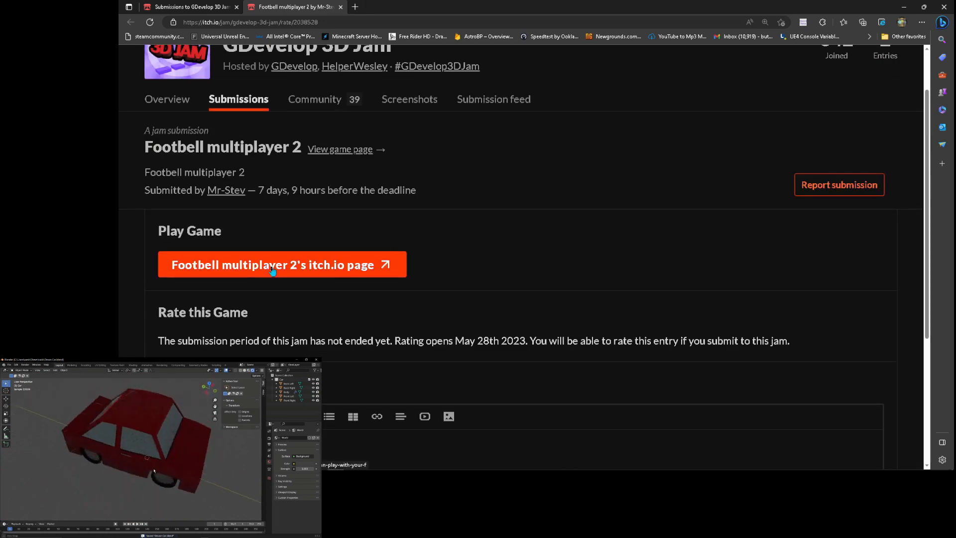
left_click(272, 264)
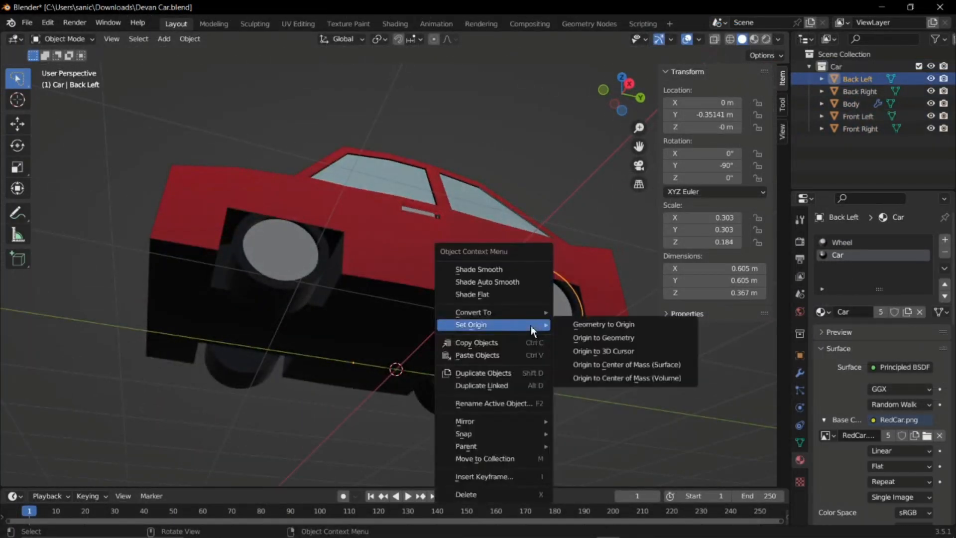
mouse_move(603, 324)
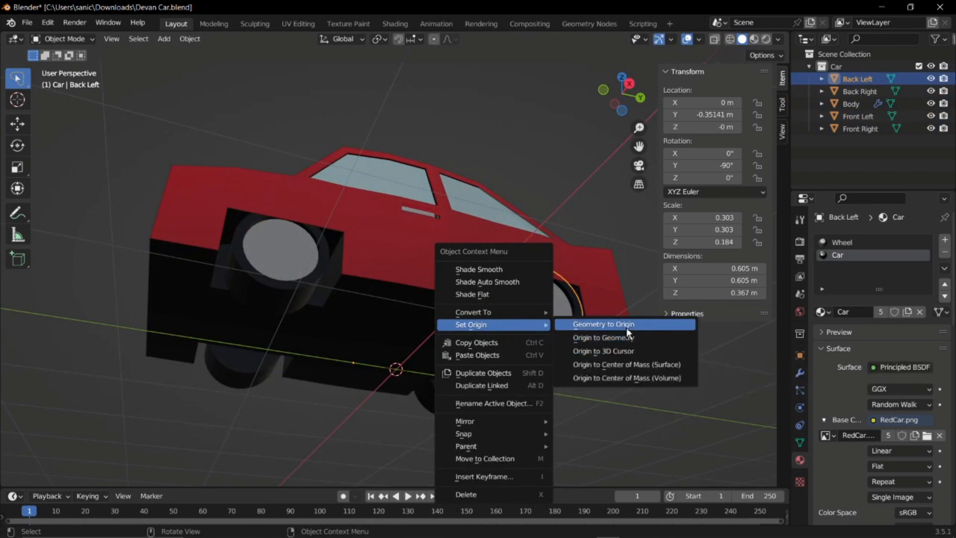
Step: Move the Back Left wheel's geometry onto its own origin via Set Origin > Geometry to Origin
left_click(602, 324)
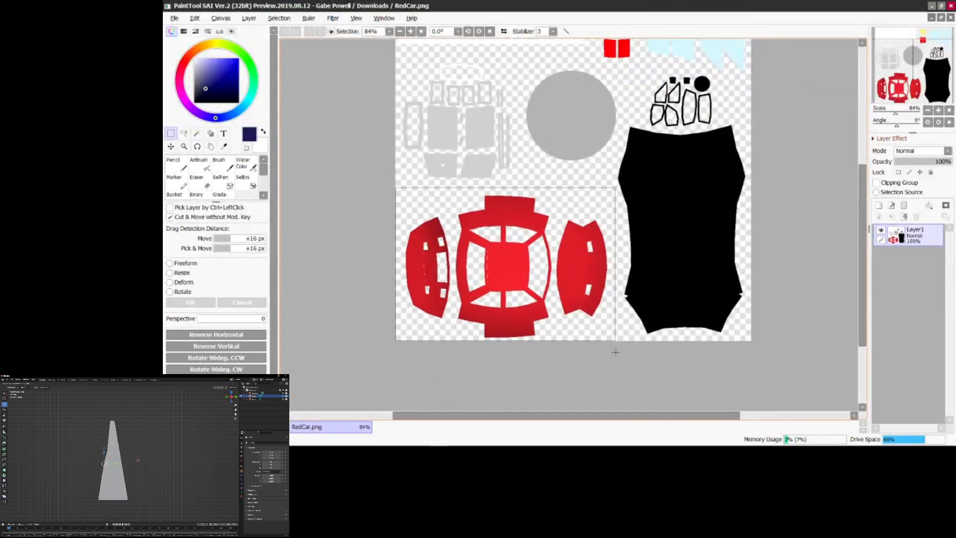
Step: Close the untitled scene with the two tall shapes, choosing Don't Save to discard changes
left_click(879, 205)
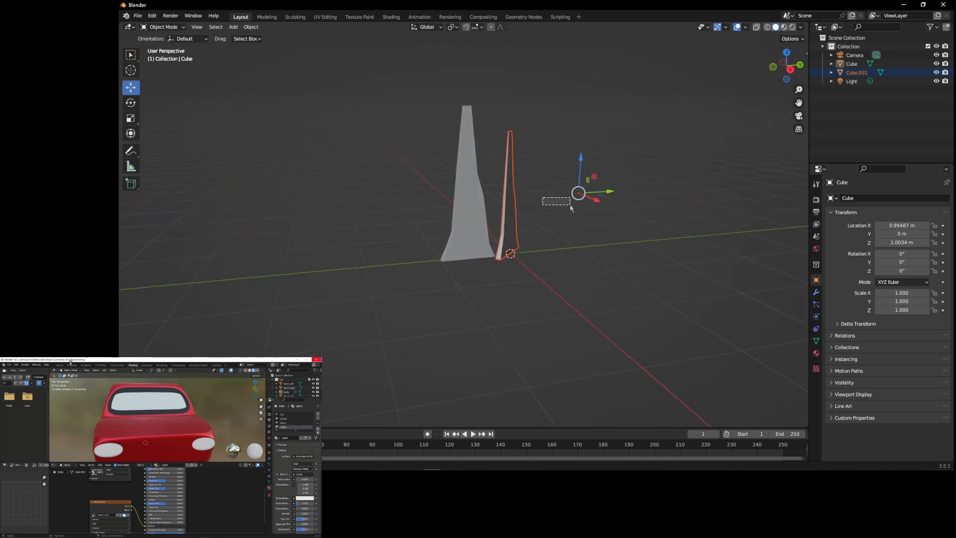
left_click(943, 5)
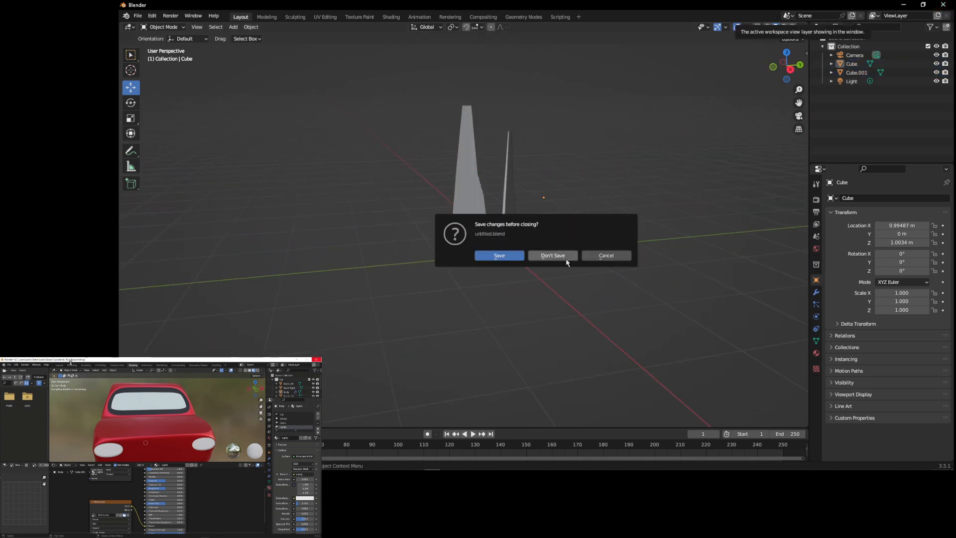
left_click(551, 255)
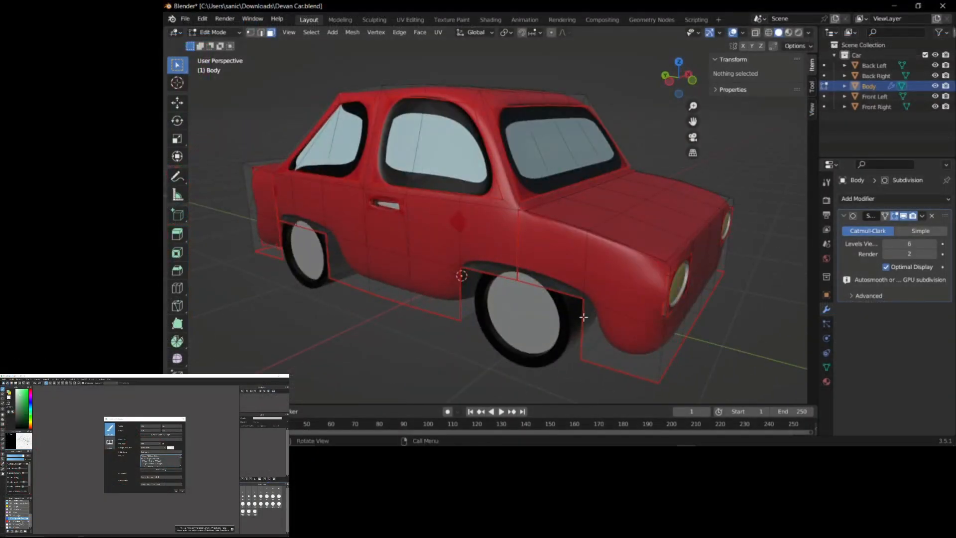
Step: Inspect the rounded red car body and leave Edit Mode back to Object Mode
left_click_drag(583, 317, 669, 225)
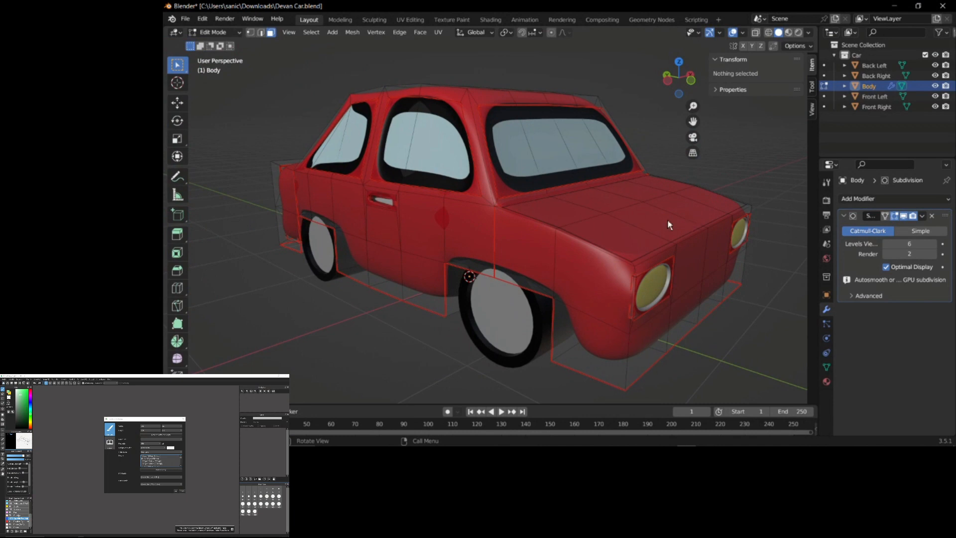
key("Tab")
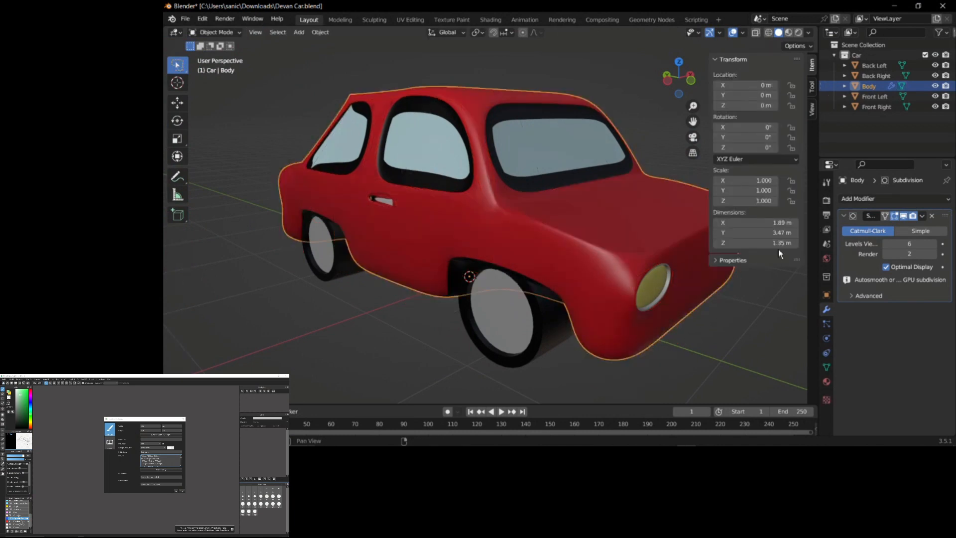
left_click(922, 215)
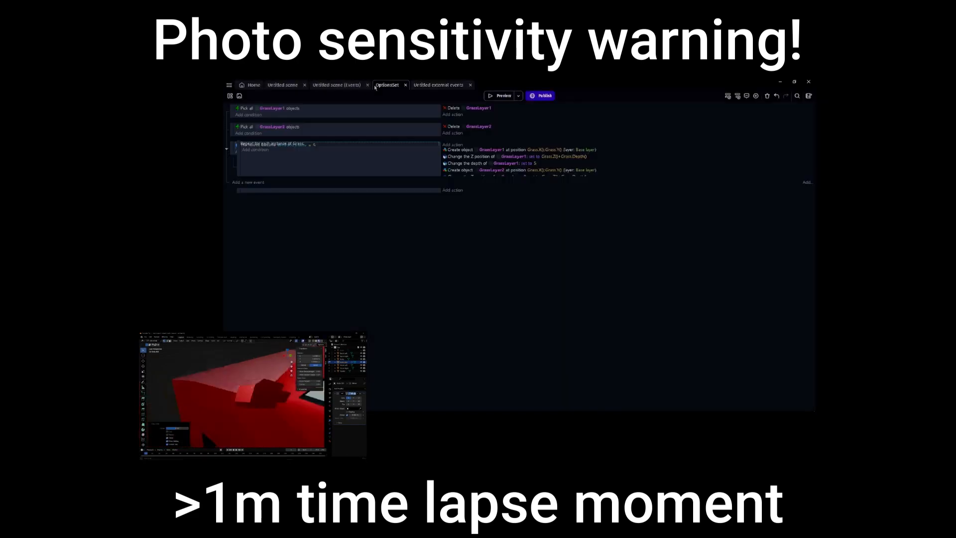
Step: Add CollisionDynamic events, place the colliders in the scene, and launch a preview standing on the red car
left_click(336, 85)
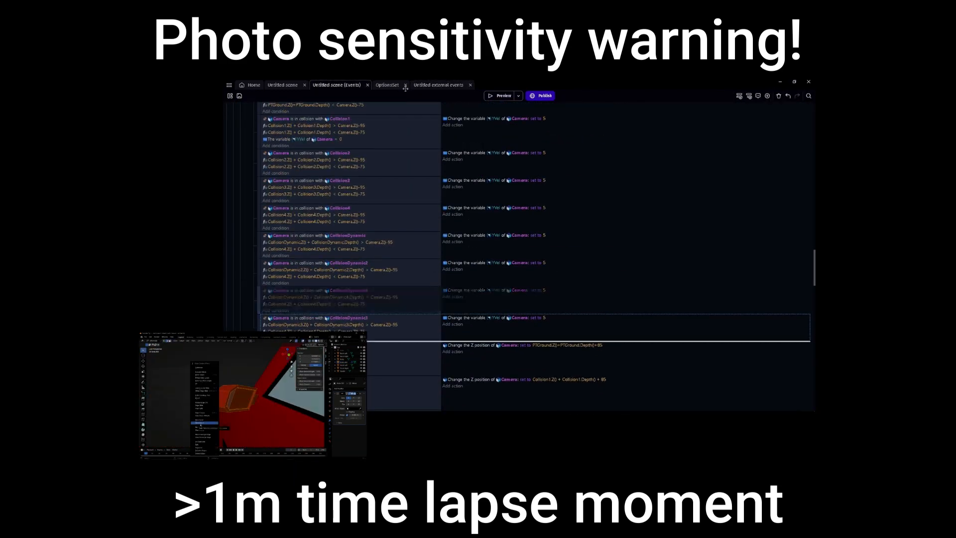
left_click(281, 85)
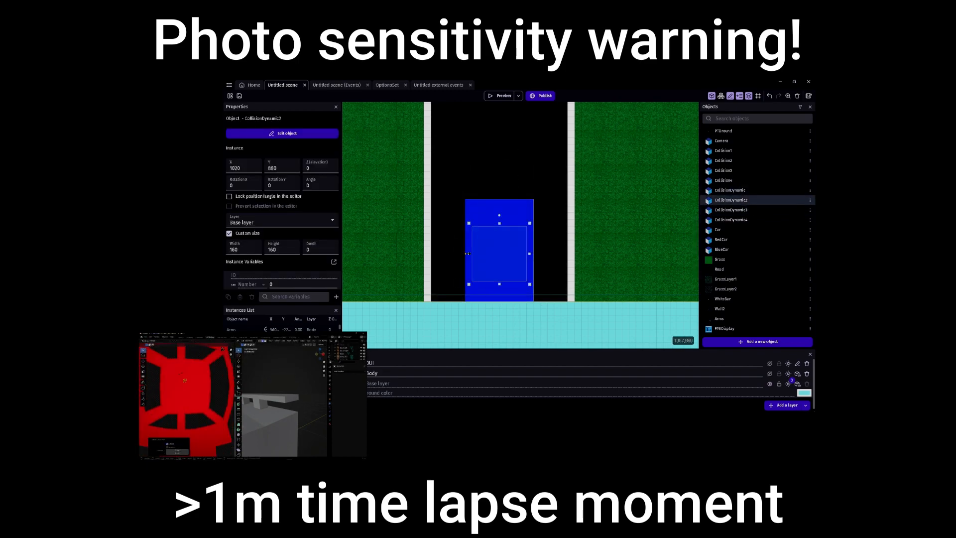
left_click(337, 84)
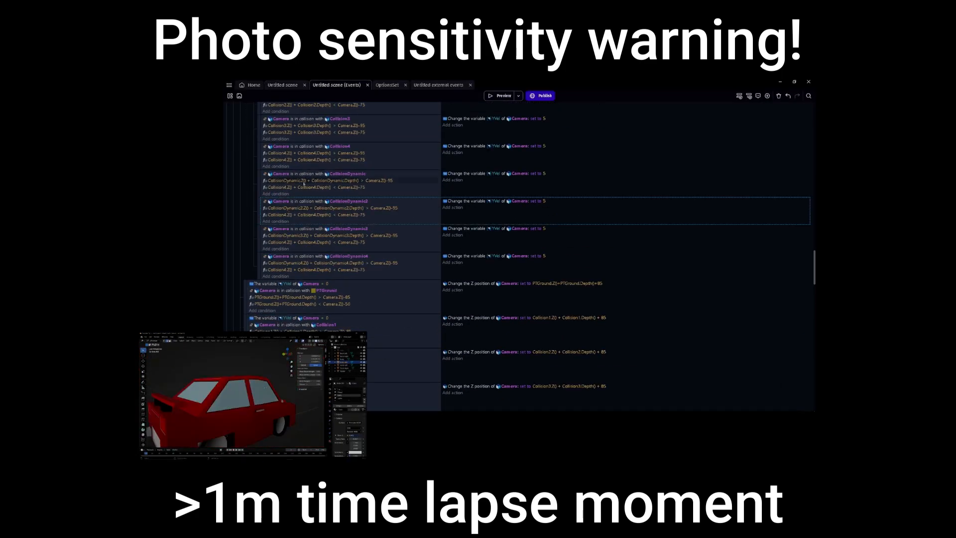
left_click(502, 96)
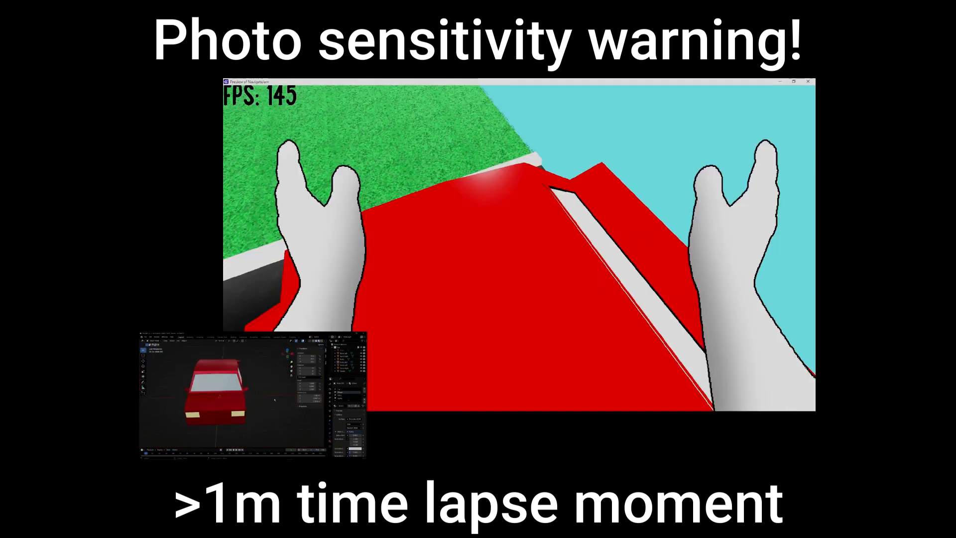